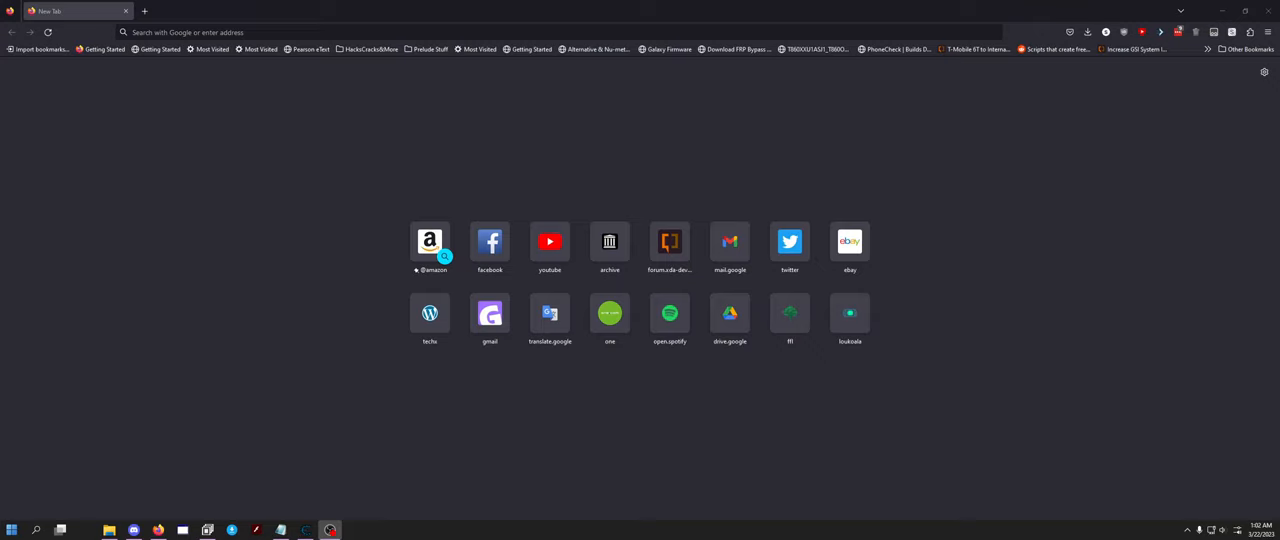
pyautogui.write('https://www.autolegends.com/')
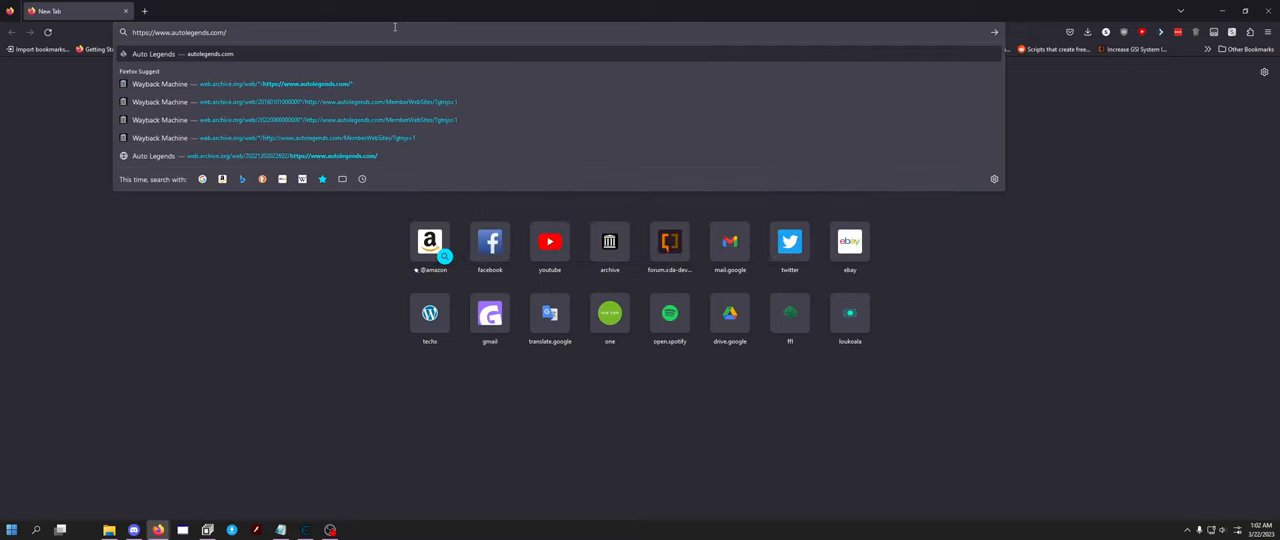
pyautogui.moveTo(353, 138)
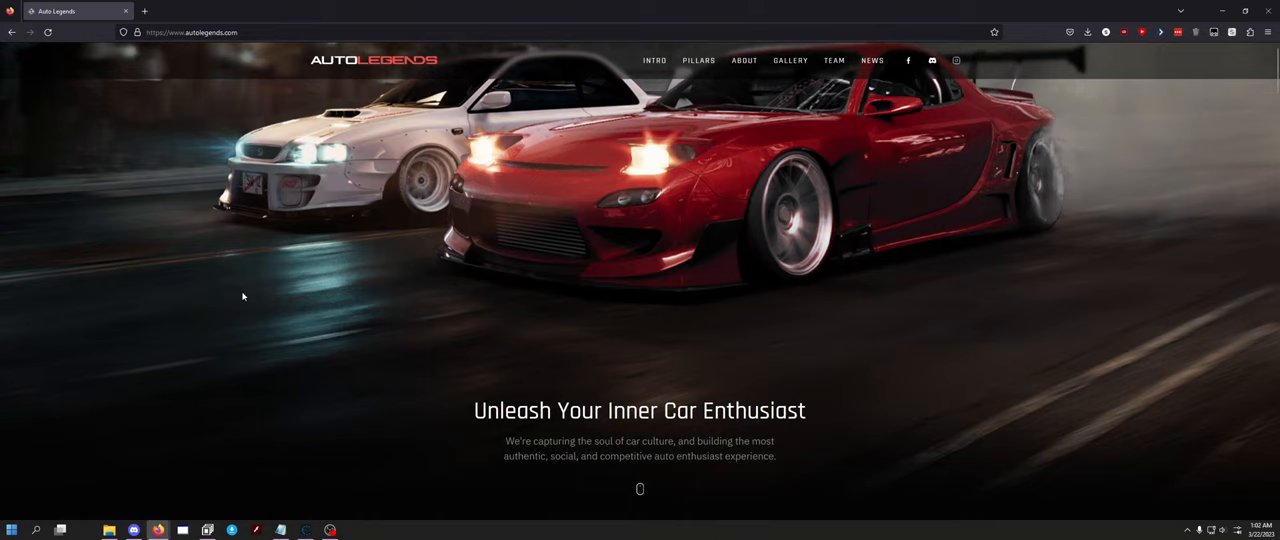
pyautogui.moveTo(705, 219)
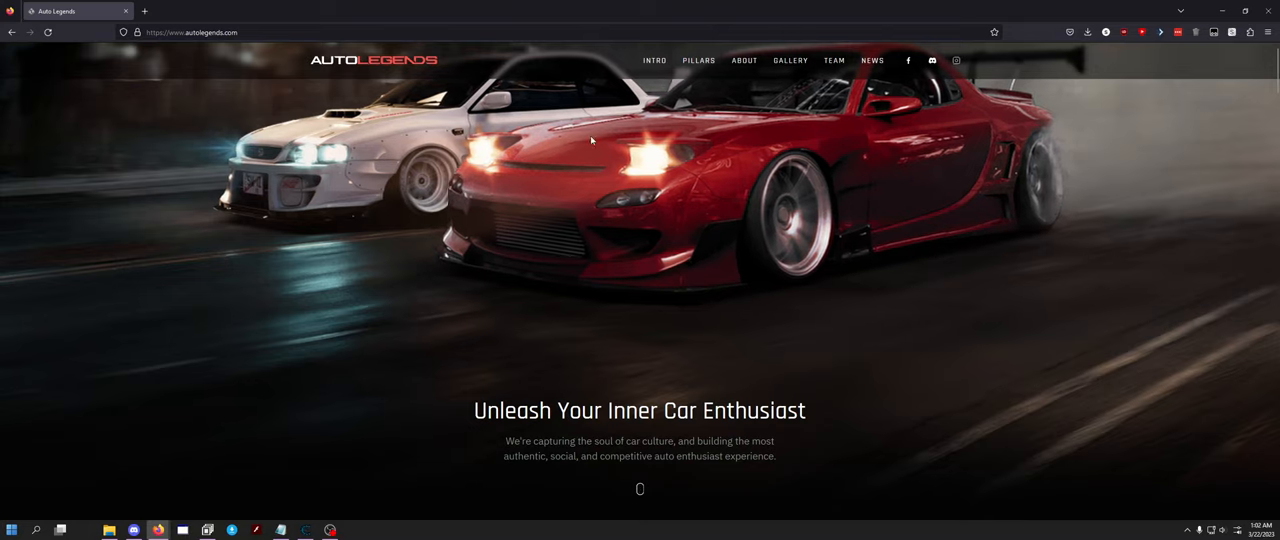
pyautogui.moveTo(931, 60)
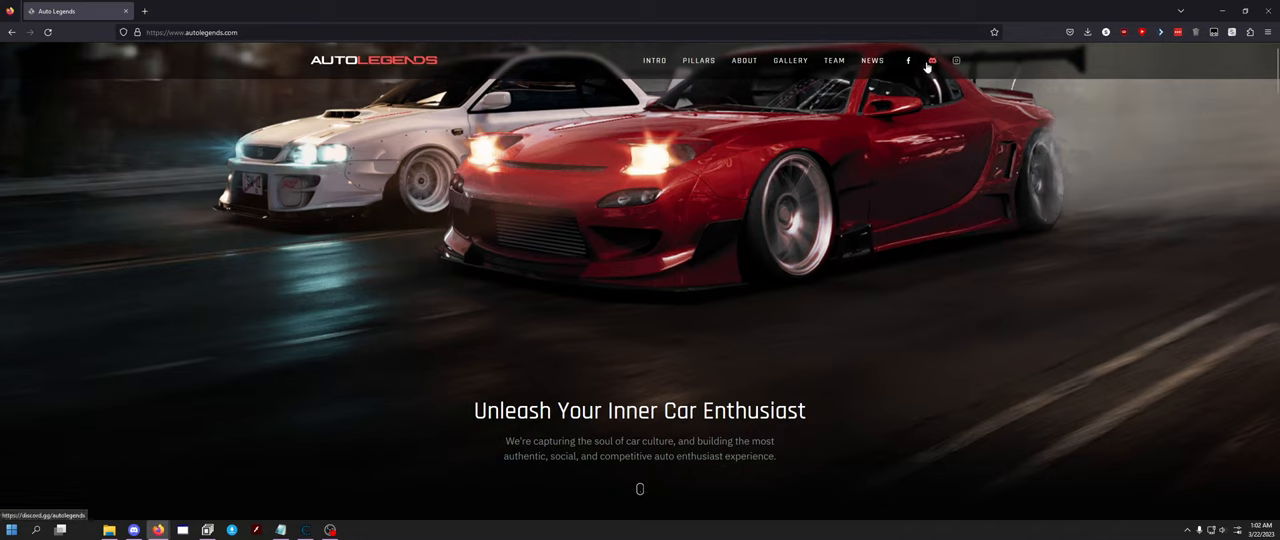
pyautogui.moveTo(908, 62)
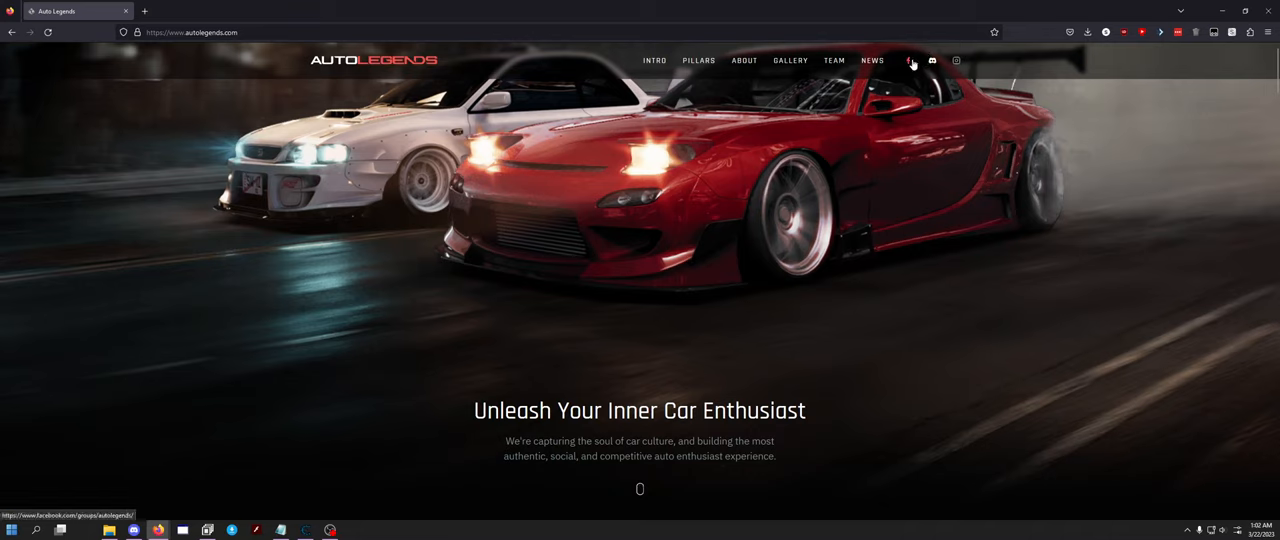
pyautogui.moveTo(675, 160)
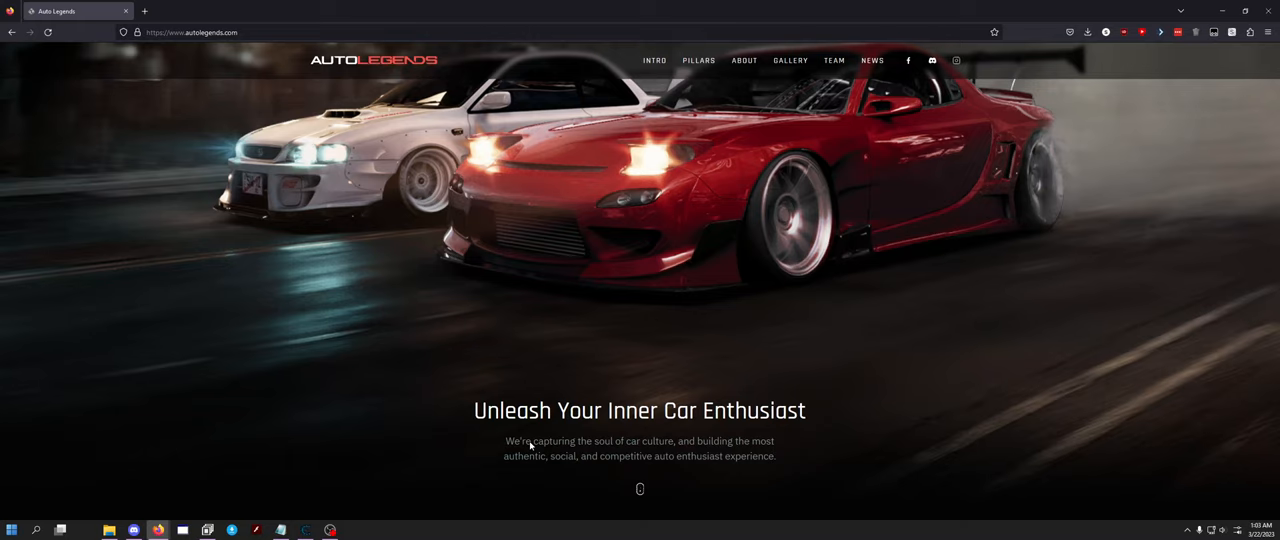
pyautogui.moveTo(537, 328)
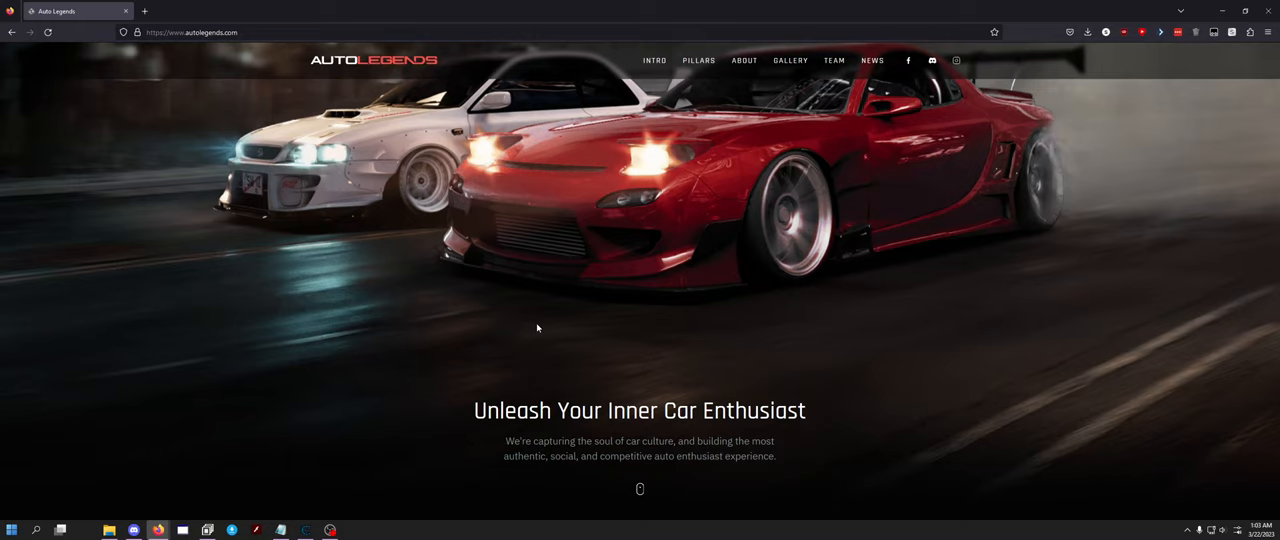
# - Scroll past 'Legends are born at the finish line' to the Community and Customization sections
pyautogui.scroll(-3)
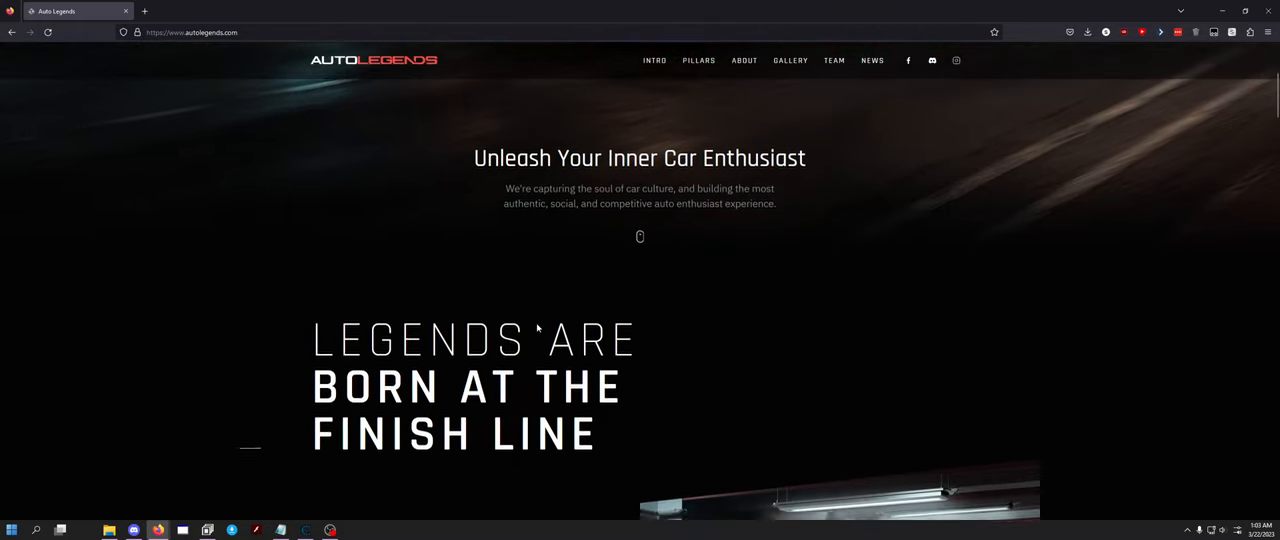
pyautogui.scroll(-3)
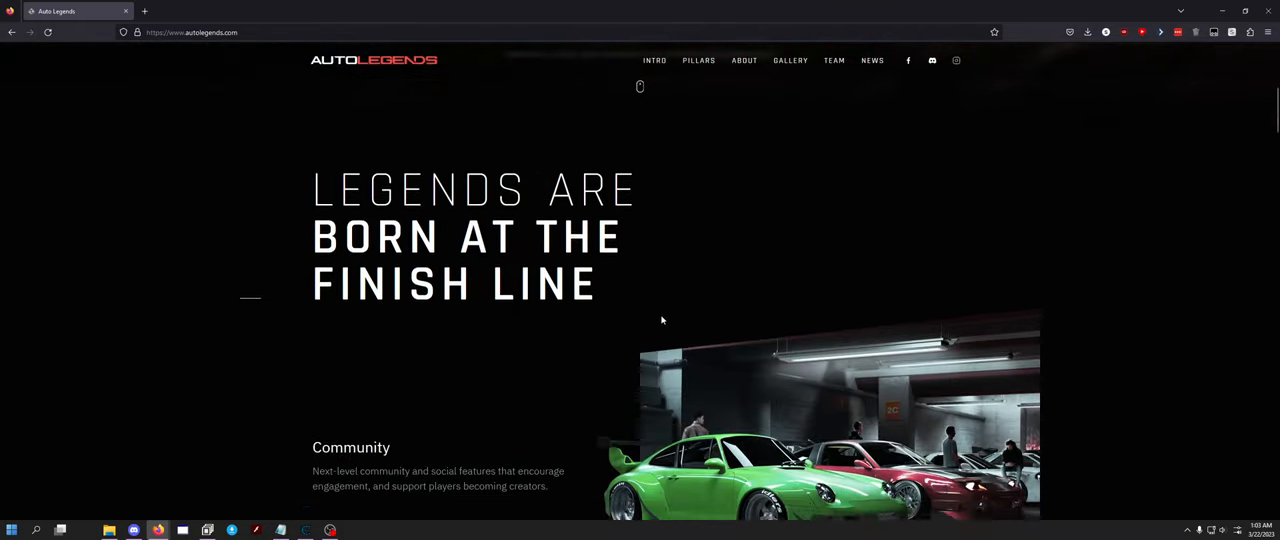
pyautogui.scroll(-3)
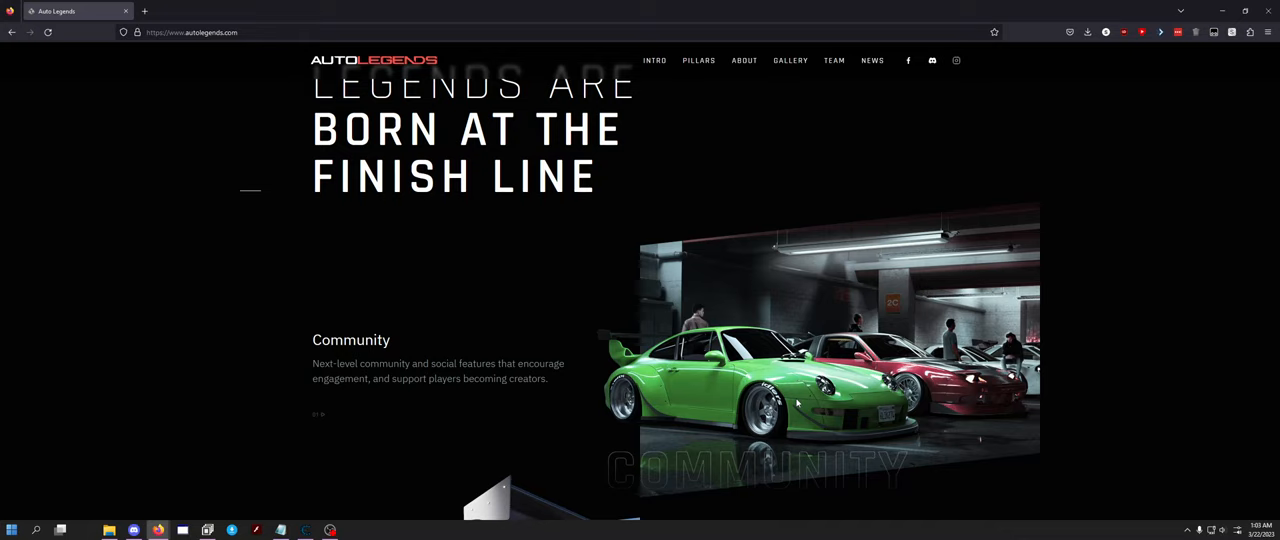
pyautogui.moveTo(186, 307)
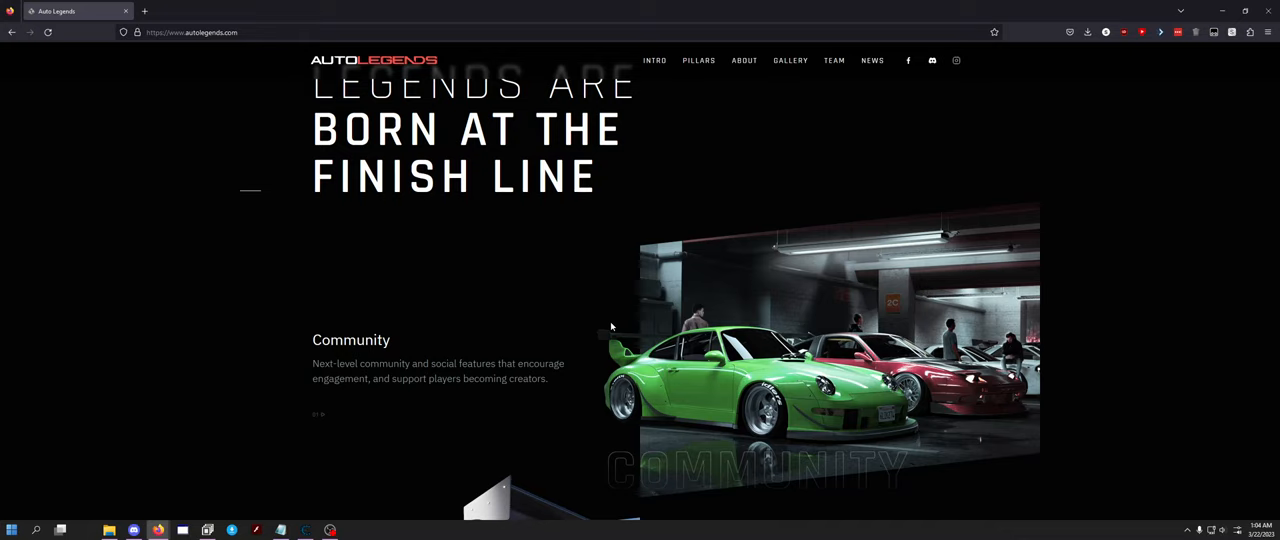
pyautogui.scroll(-3)
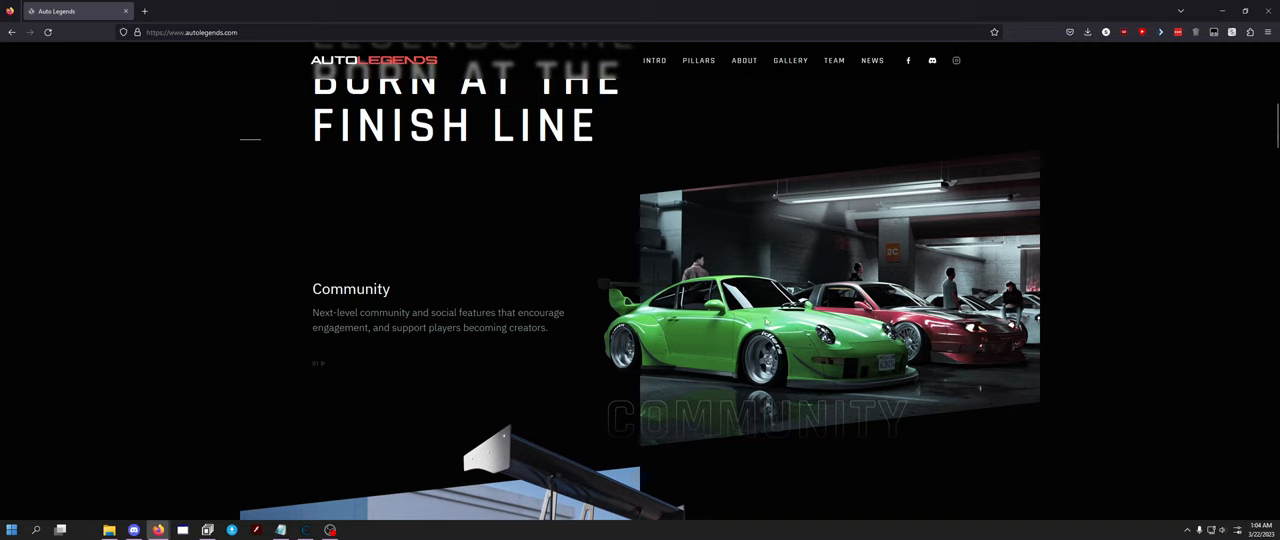
pyautogui.moveTo(996, 343)
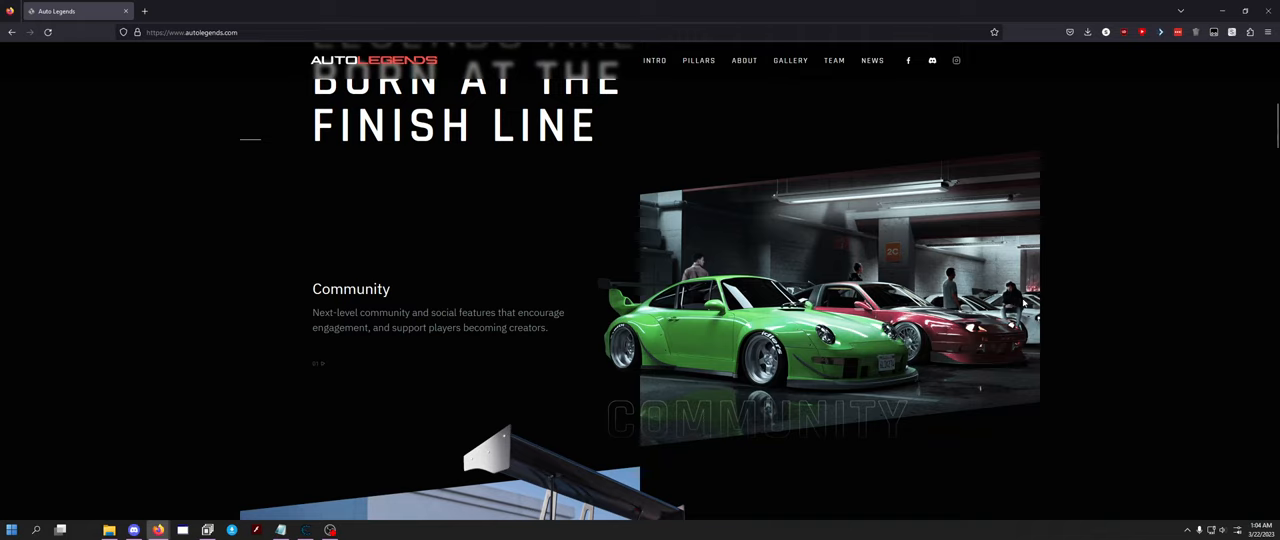
pyautogui.moveTo(1018, 303)
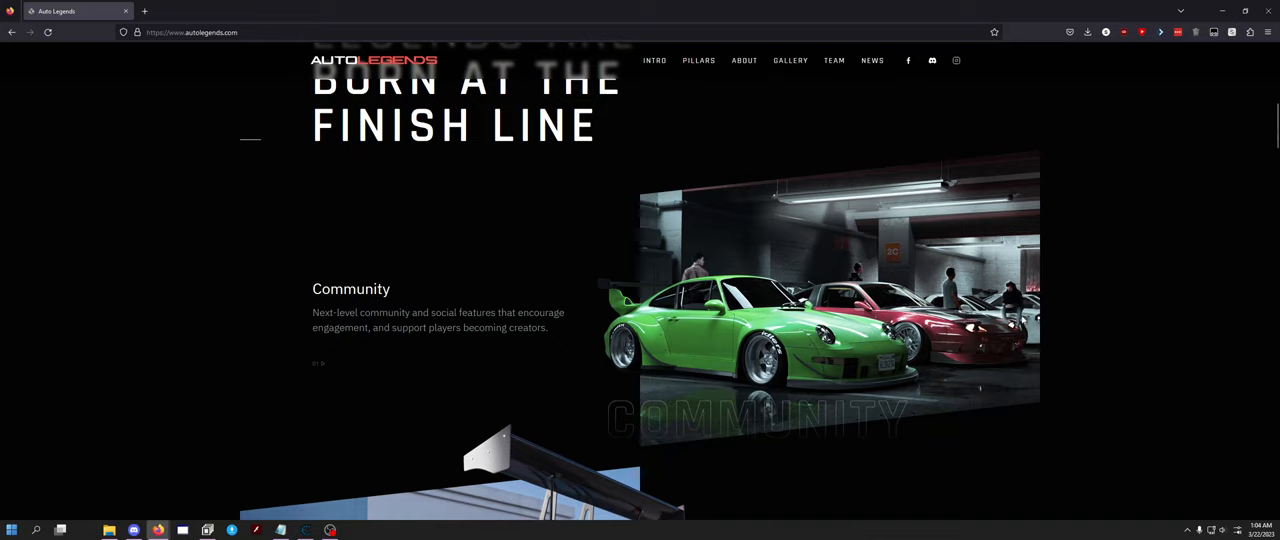
pyautogui.scroll(3)
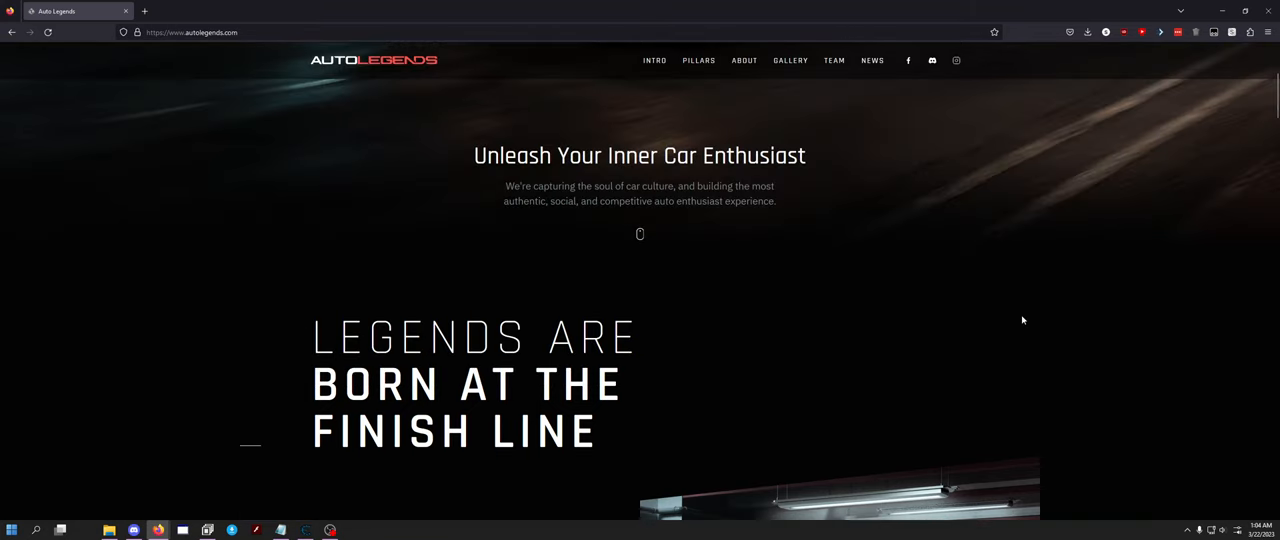
pyautogui.scroll(-3)
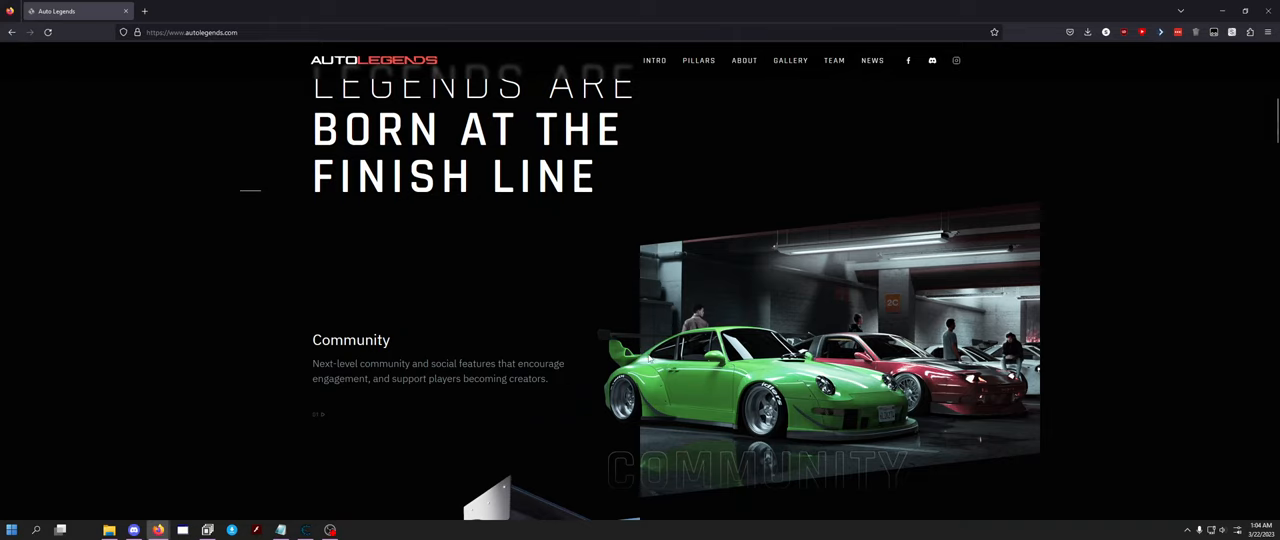
pyautogui.scroll(-3)
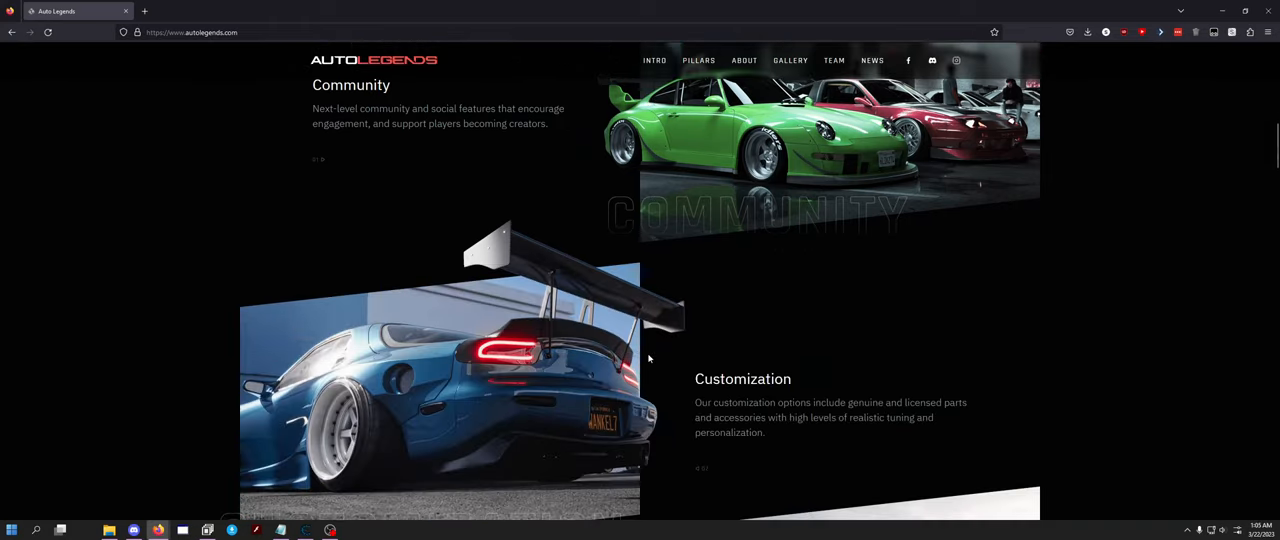
pyautogui.scroll(-3)
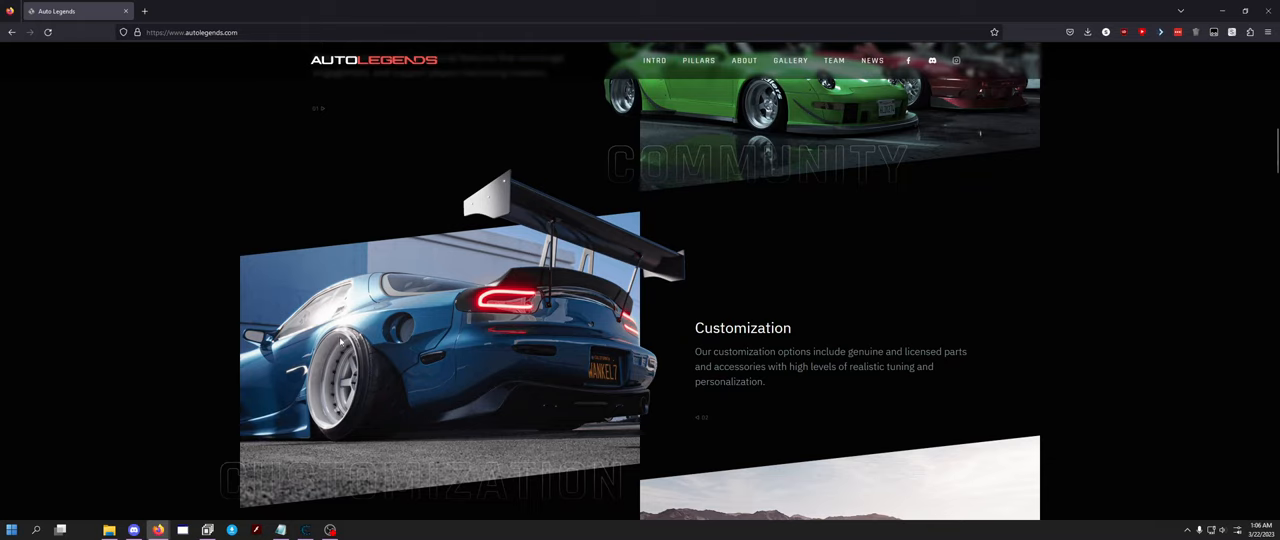
pyautogui.moveTo(416, 366)
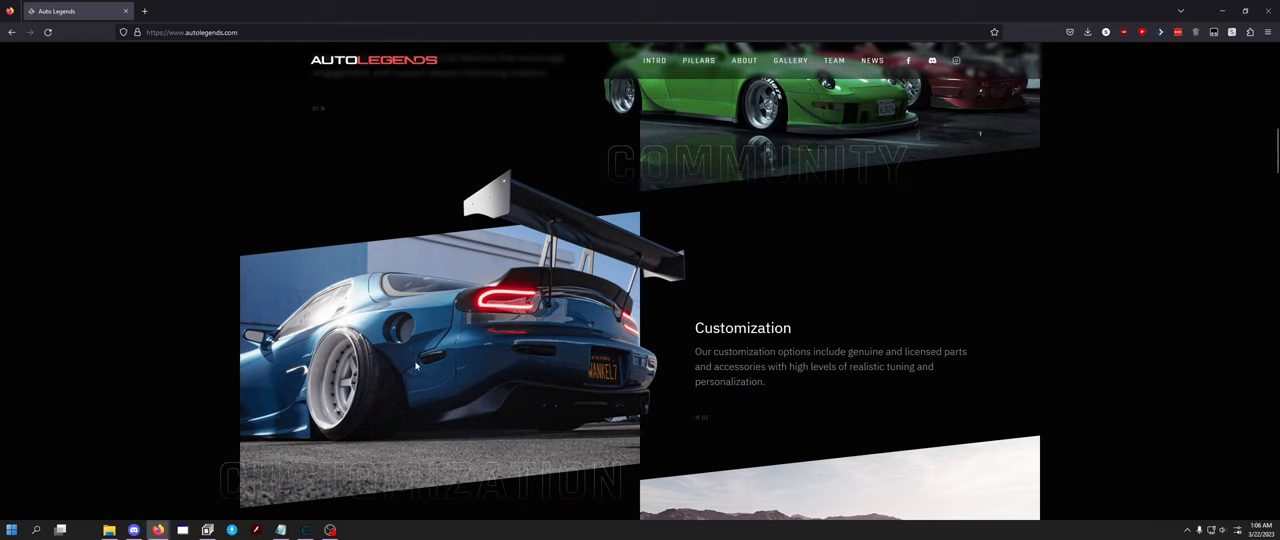
pyautogui.moveTo(379, 339)
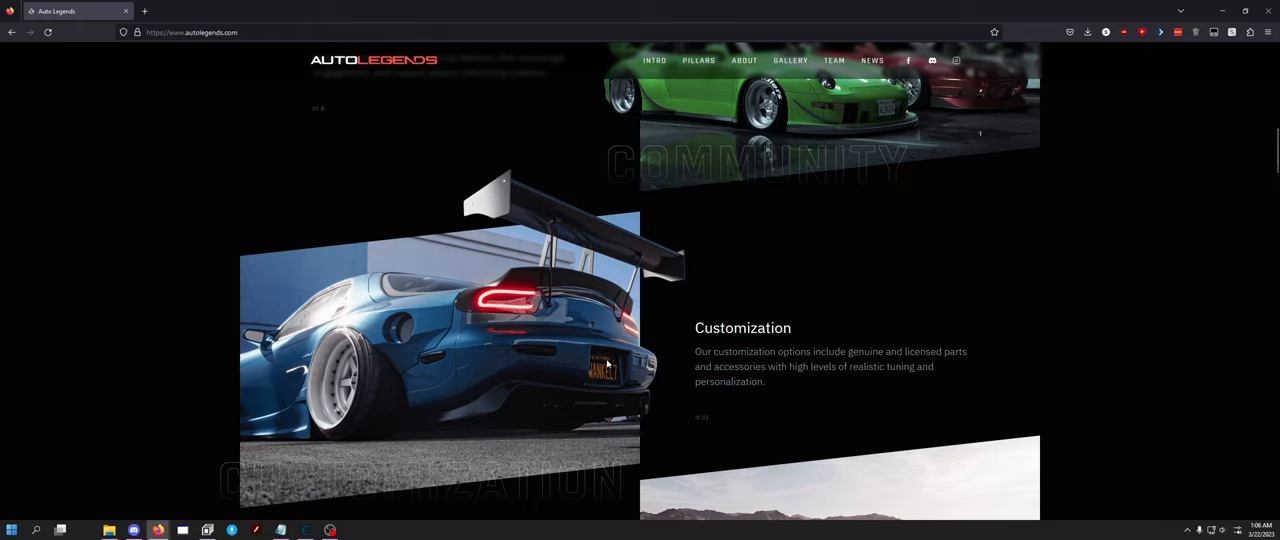
pyautogui.moveTo(603, 378)
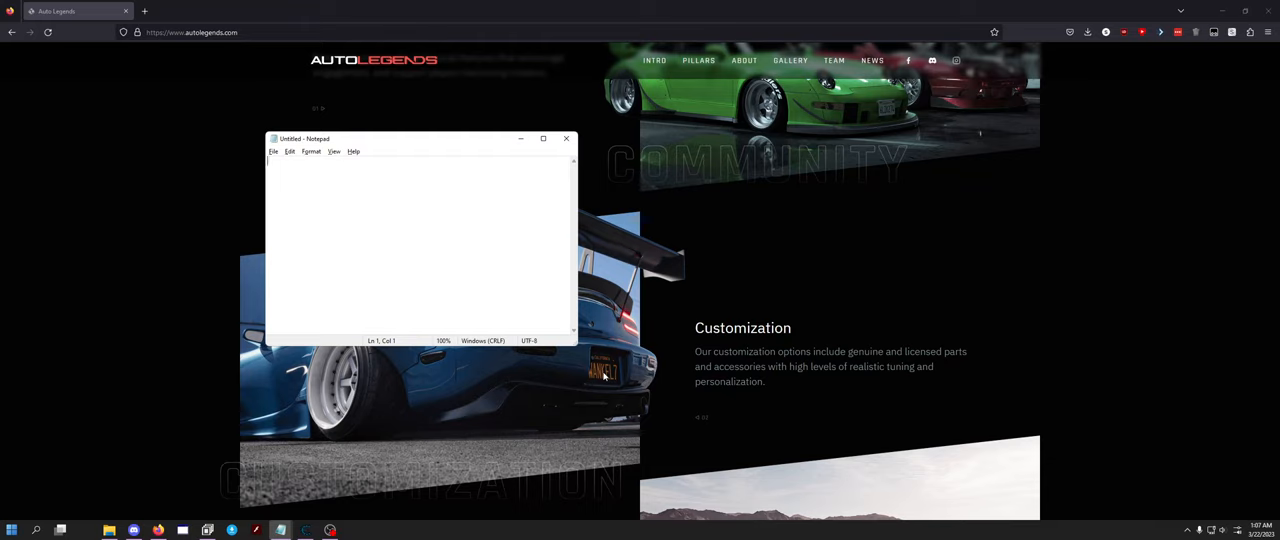
# - Jot the quote and trademark symbols in the Notepad note, then dismiss Notepad
pyautogui.write('"')
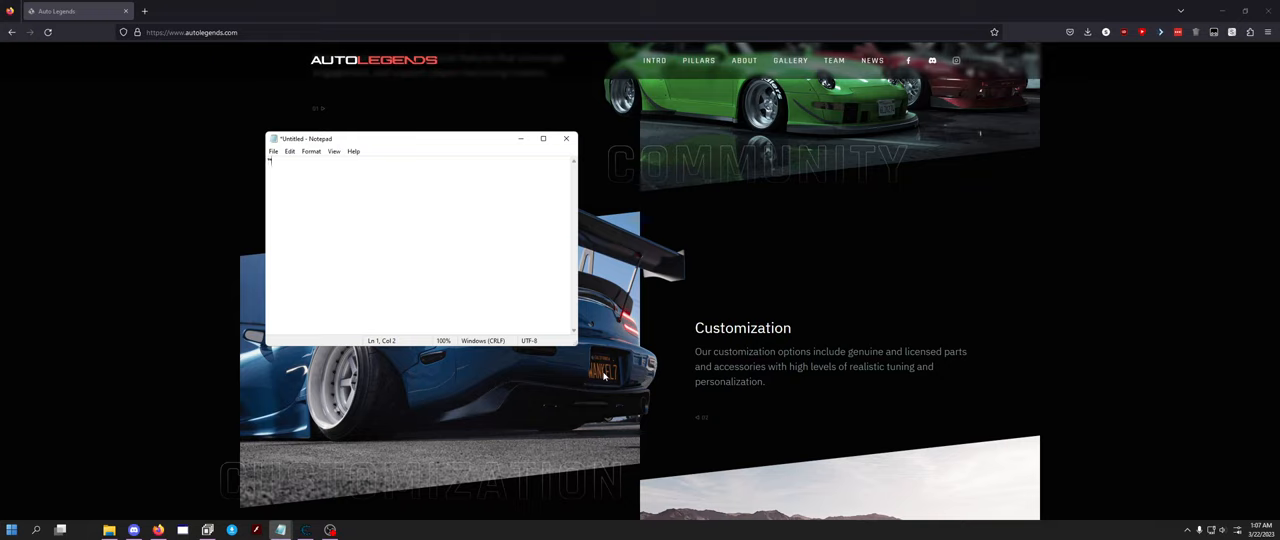
pyautogui.write('TM')
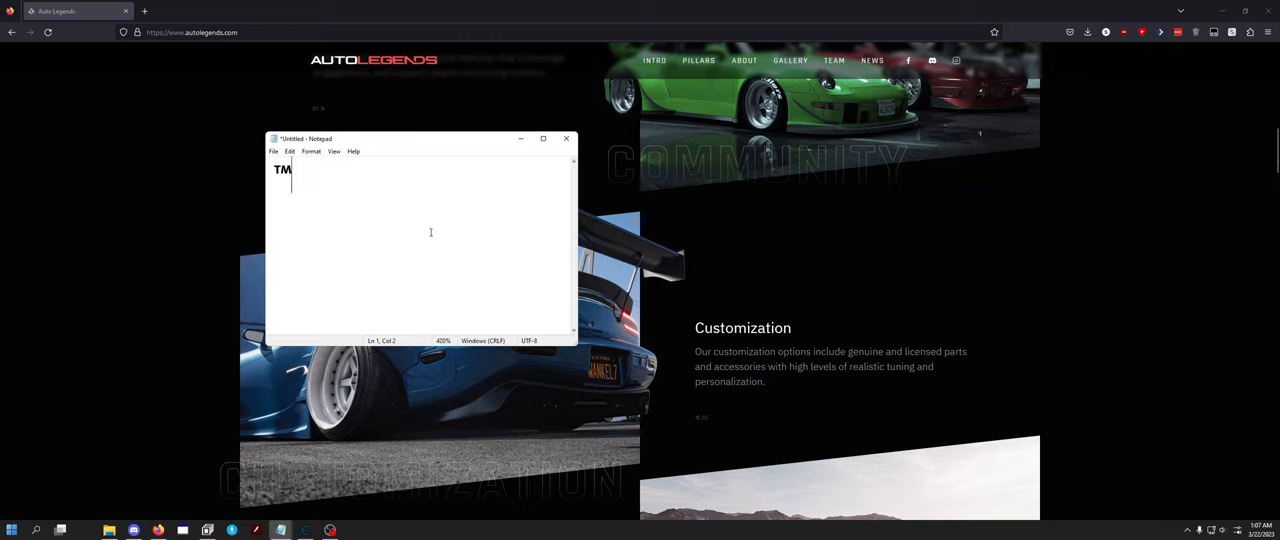
pyautogui.write('Š')
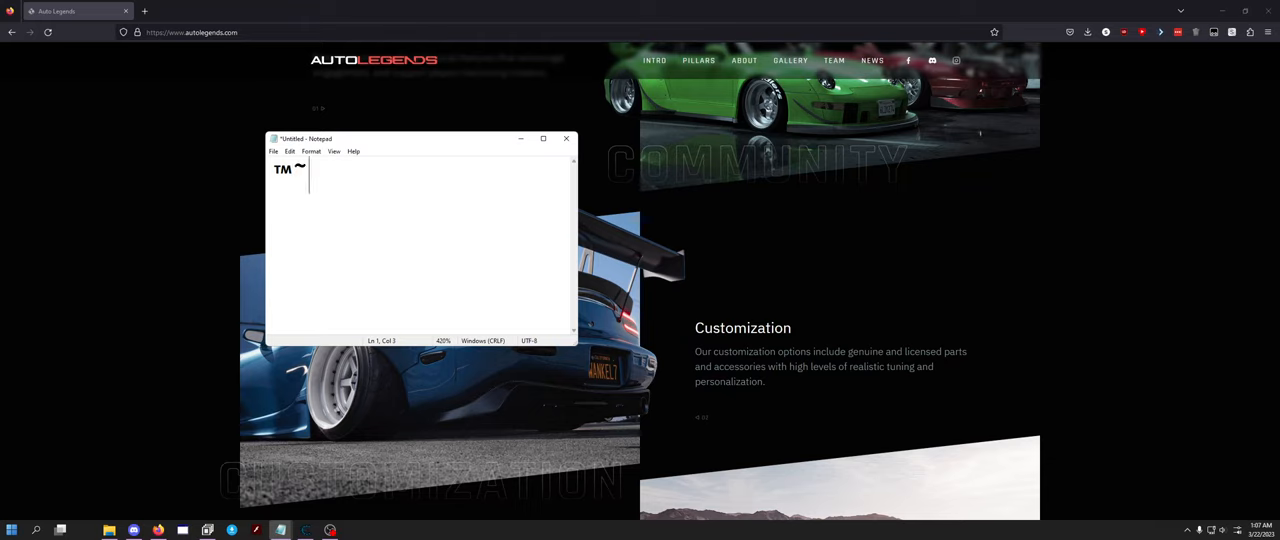
pyautogui.press('Backspace')
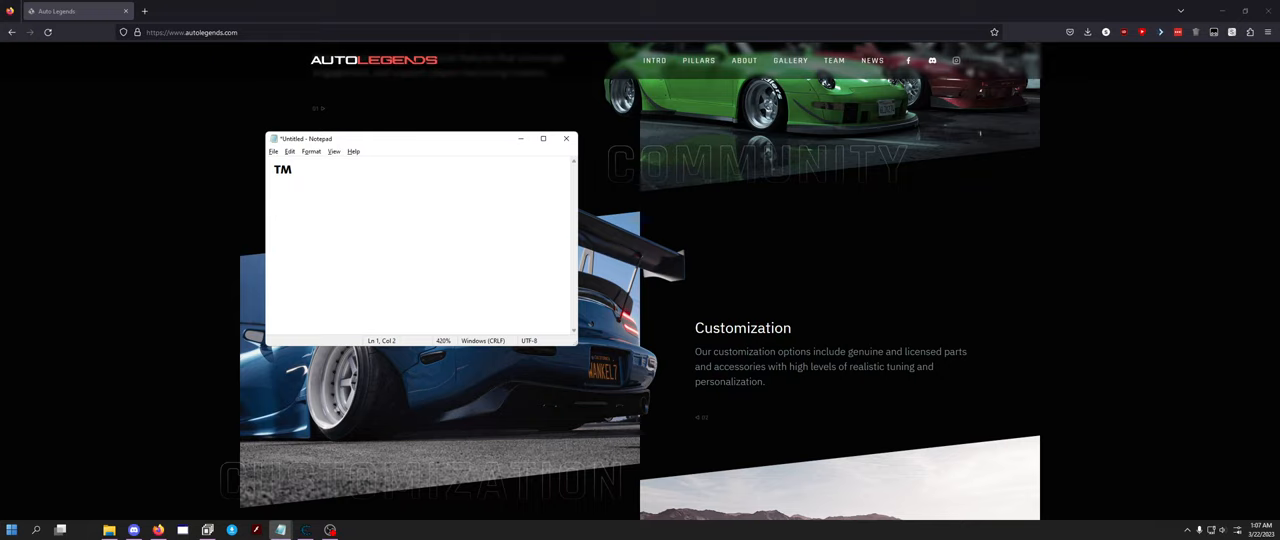
pyautogui.write('>')
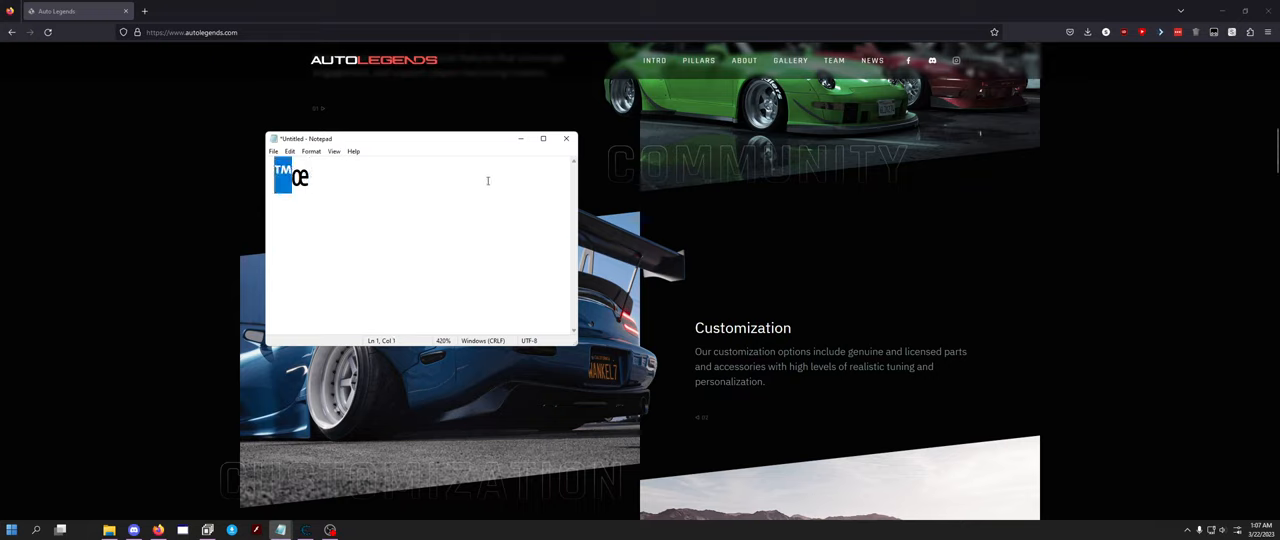
pyautogui.click(566, 138)
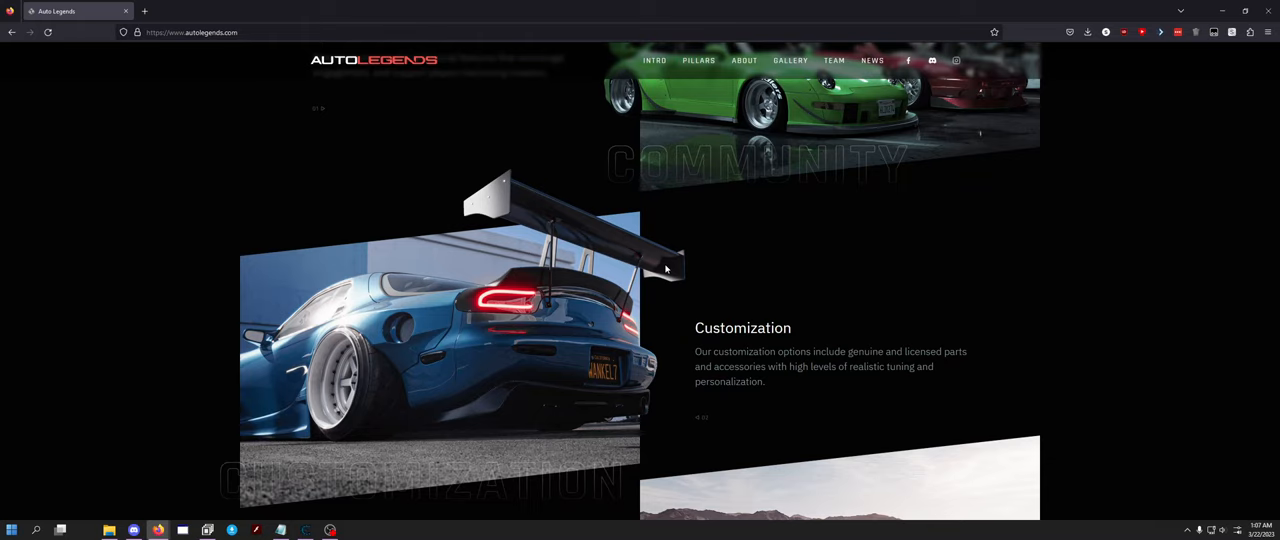
pyautogui.moveTo(570, 338)
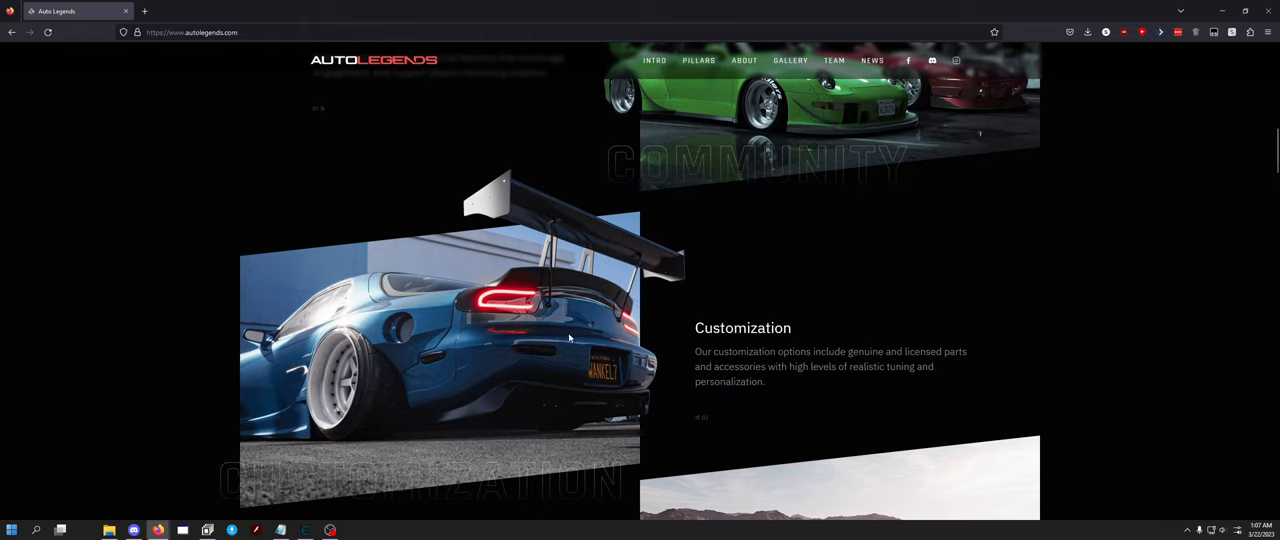
pyautogui.moveTo(627, 378)
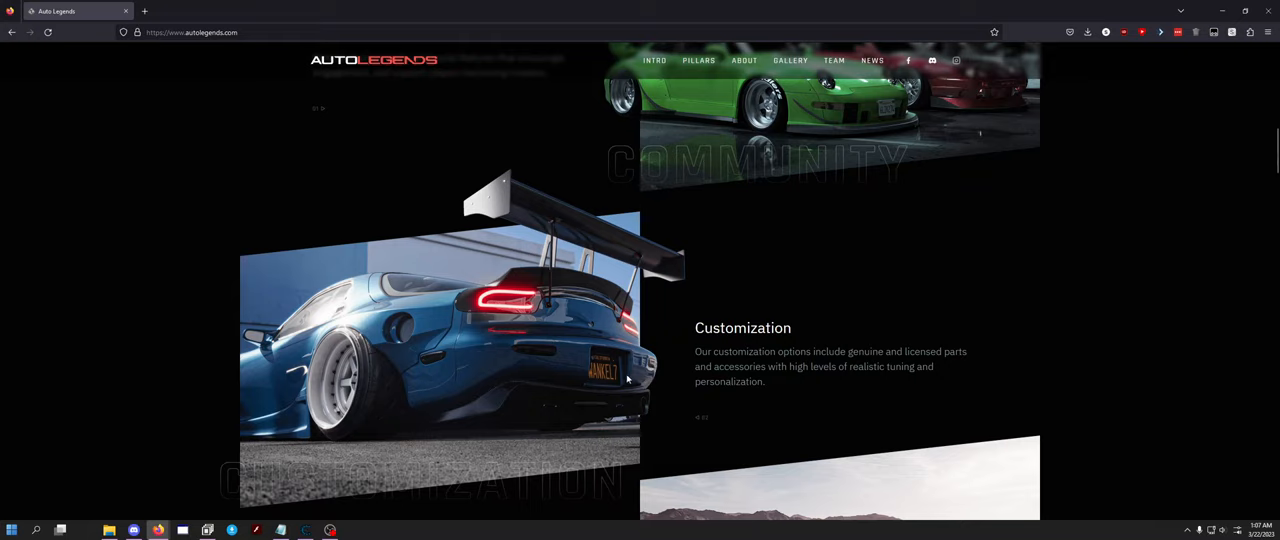
pyautogui.moveTo(596, 382)
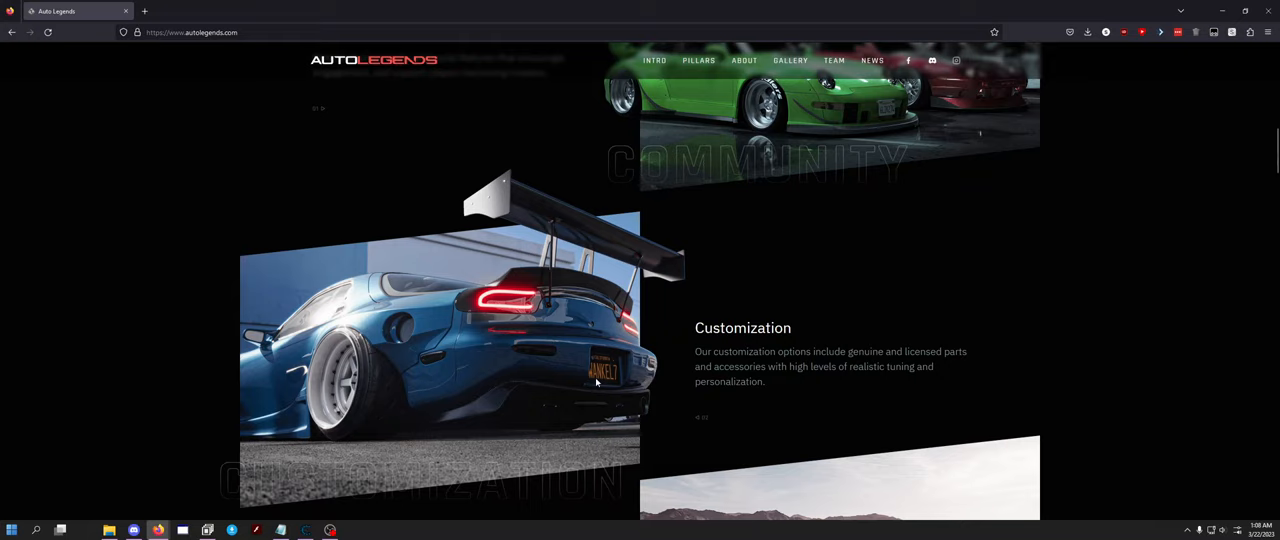
pyautogui.moveTo(614, 382)
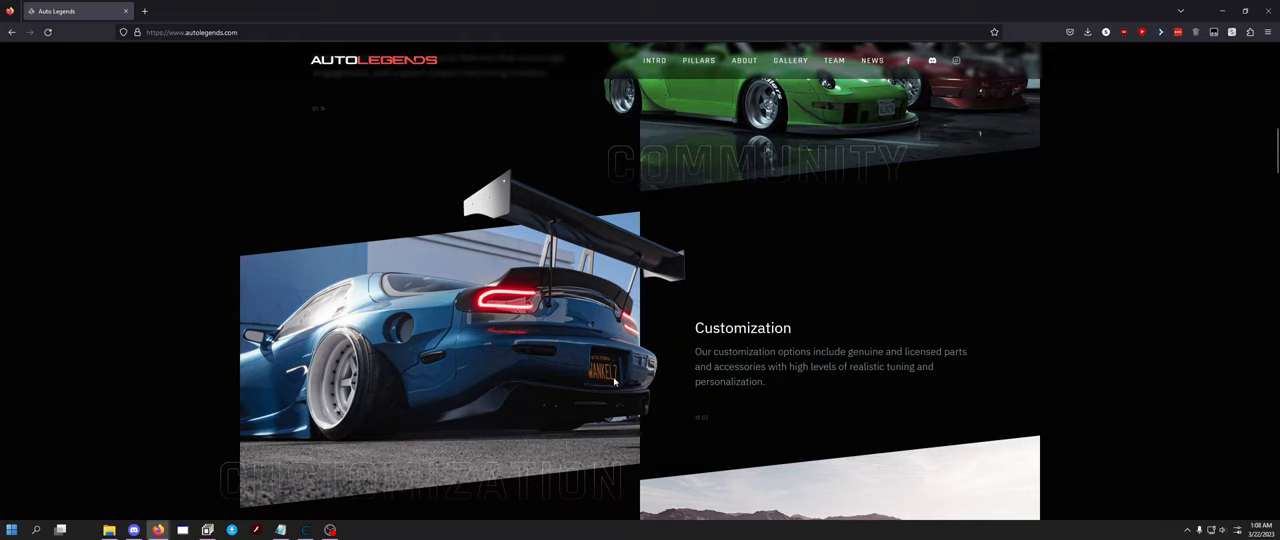
# - Scroll down to the Competition section with the racing car image
pyautogui.scroll(-3)
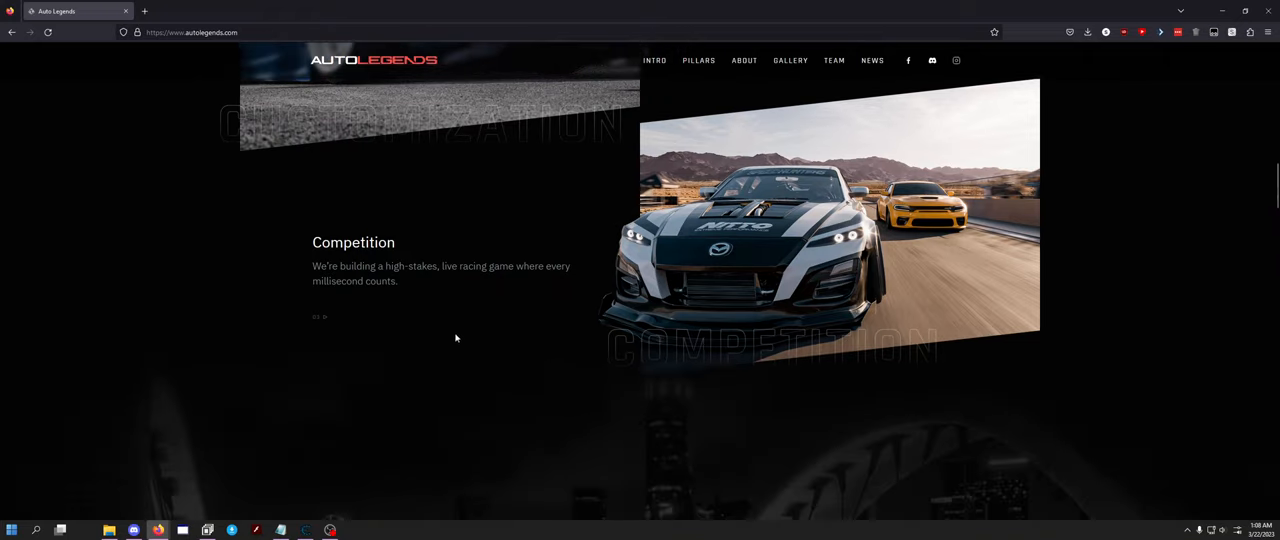
pyautogui.moveTo(470, 283)
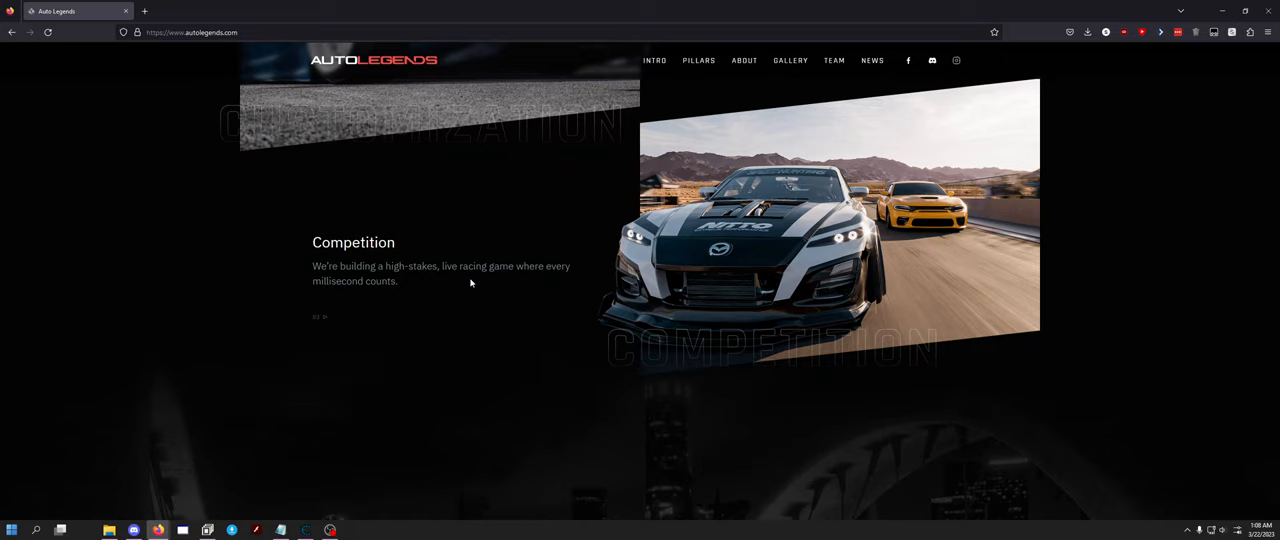
pyautogui.moveTo(311, 234)
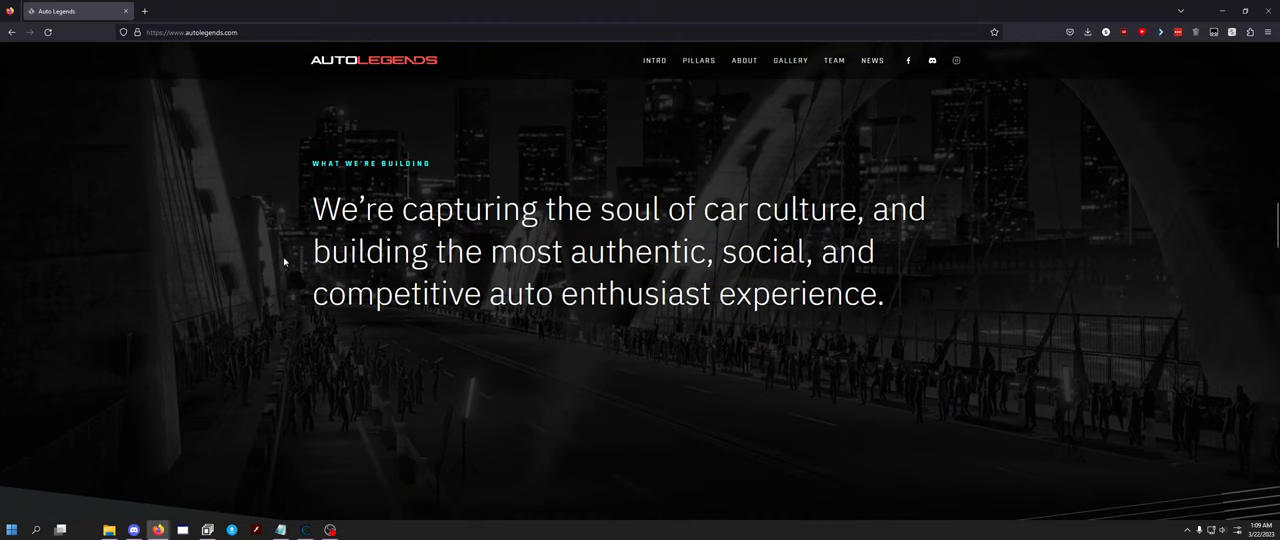
# - Scroll down to the Media slideshow showing the meetup chat screenshot
pyautogui.scroll(-3)
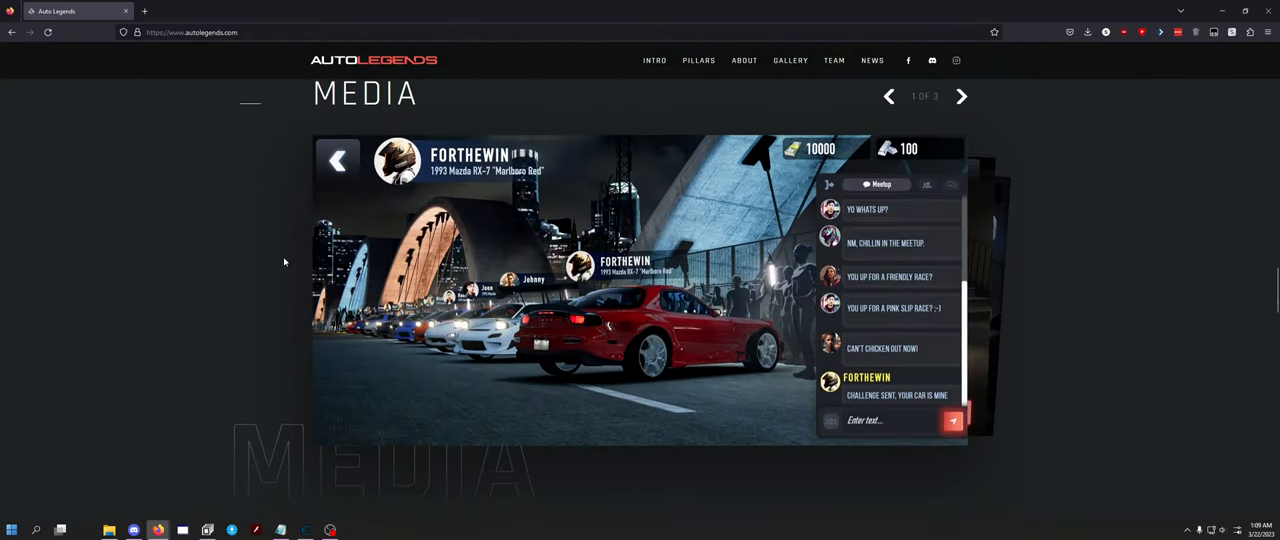
pyautogui.moveTo(825, 264)
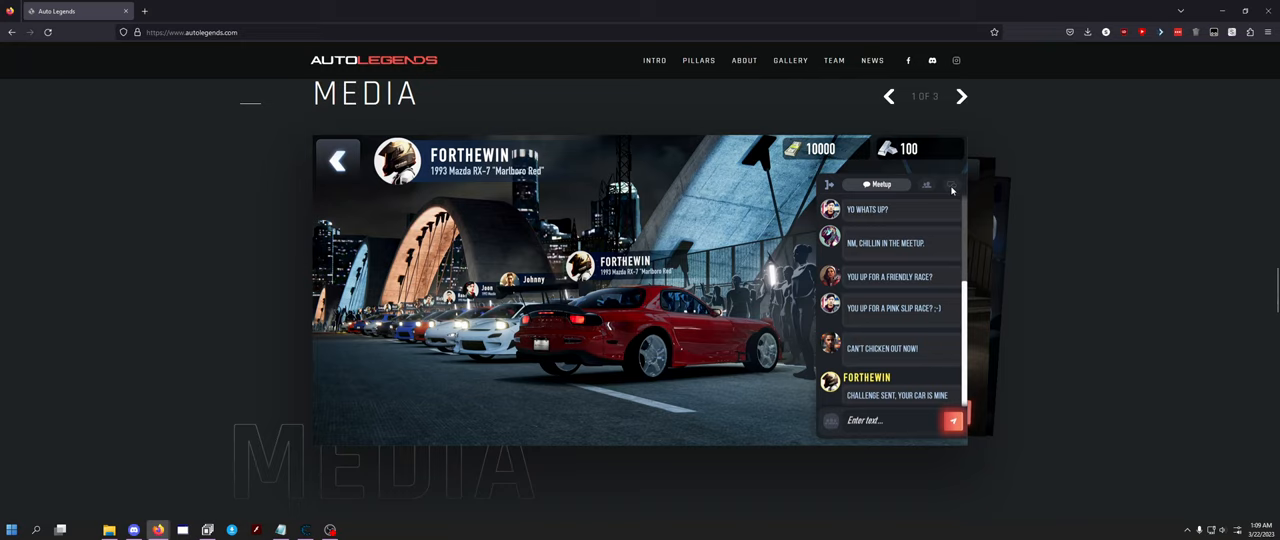
pyautogui.moveTo(863, 156)
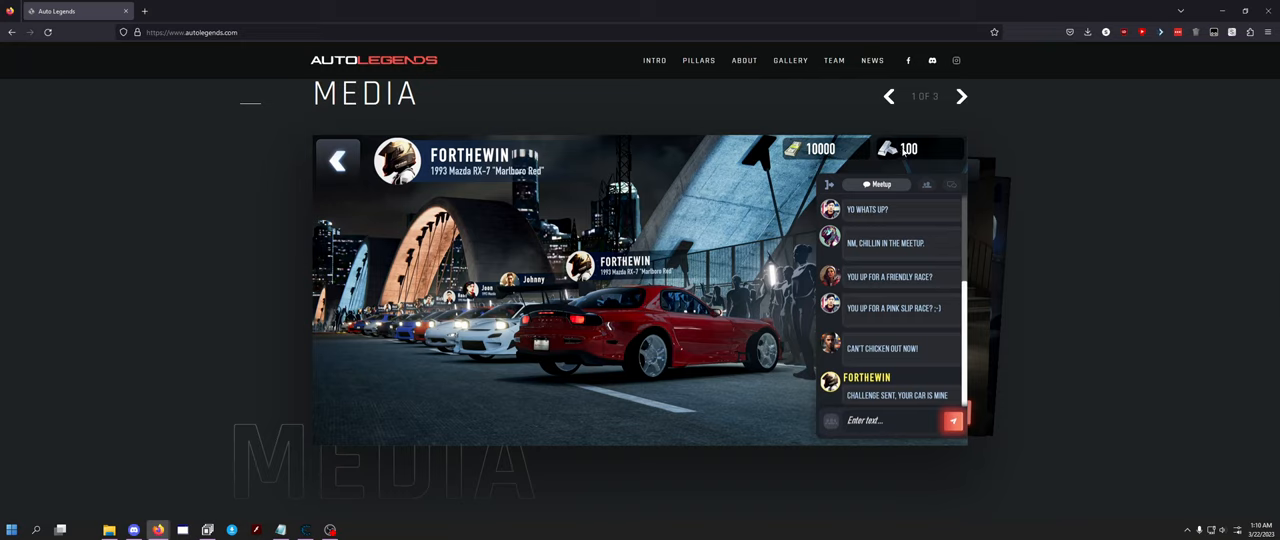
pyautogui.moveTo(870, 148)
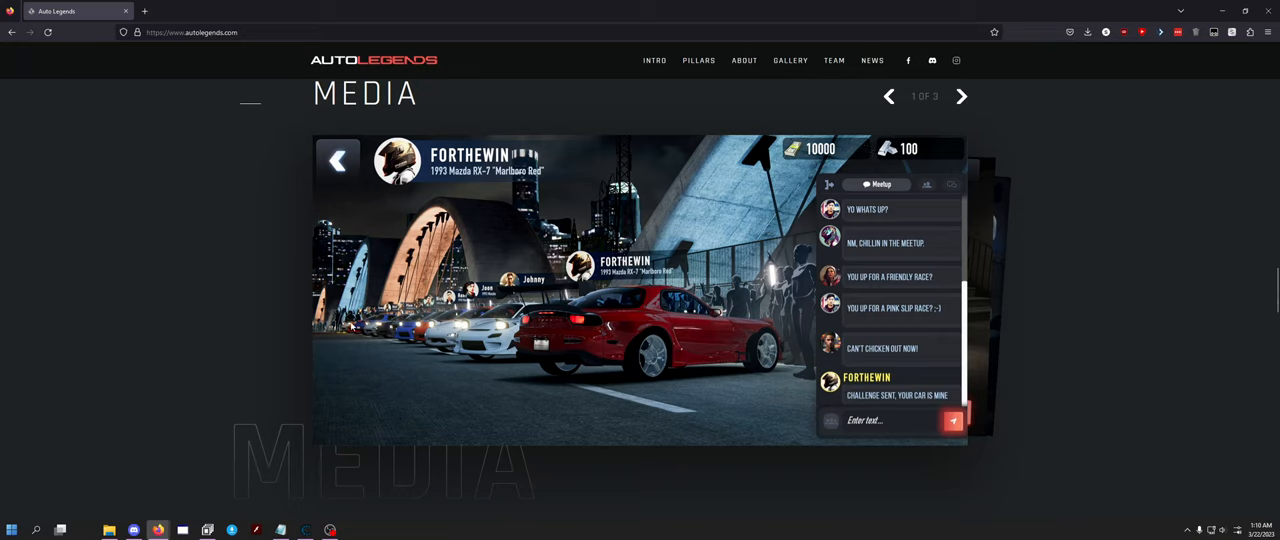
pyautogui.moveTo(575, 365)
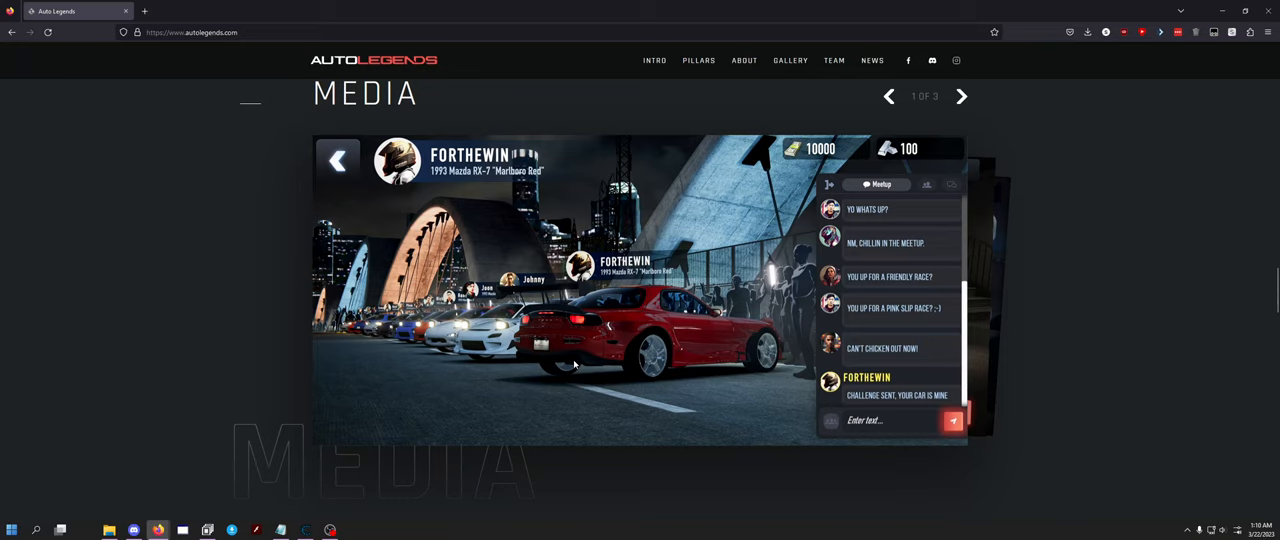
pyautogui.moveTo(550, 340)
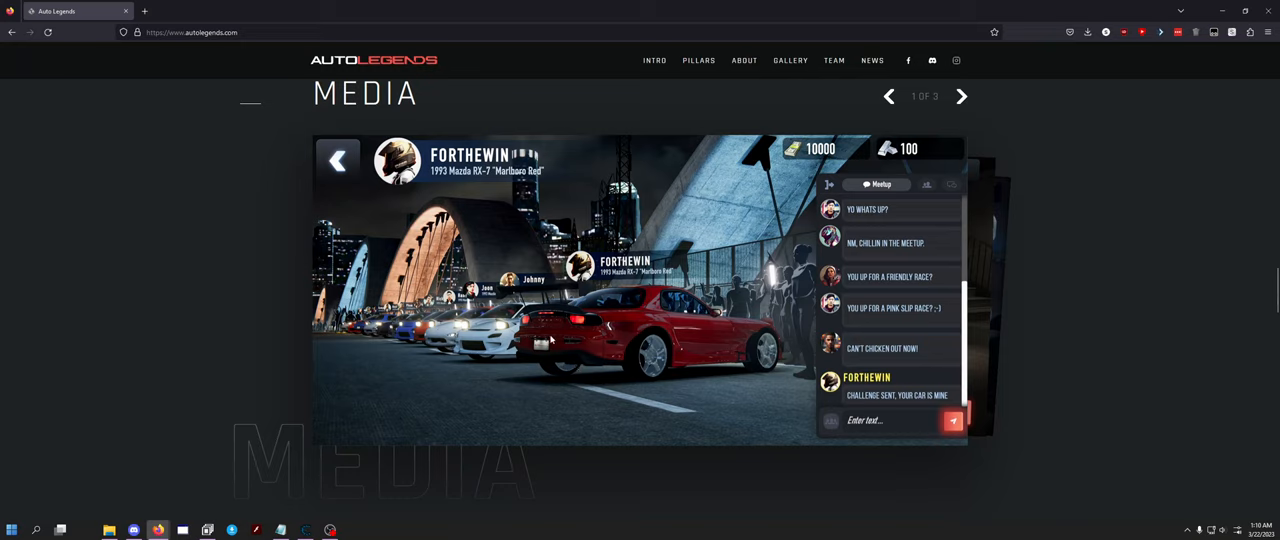
pyautogui.moveTo(388, 347)
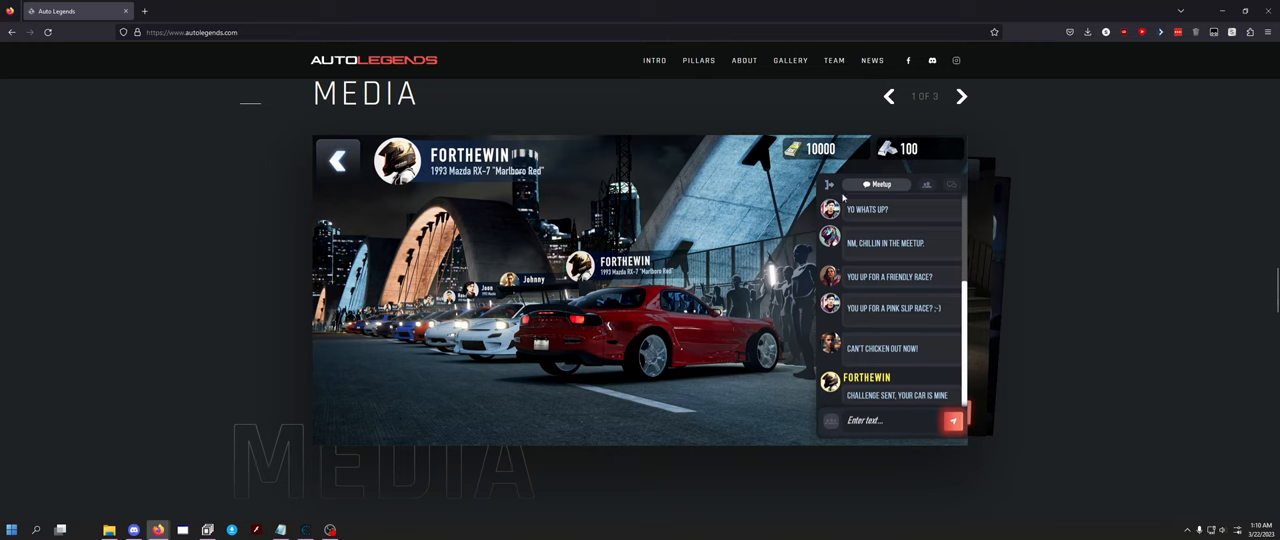
# - Advance the Media slideshow to slide 2, the red 1993 Mazda RX-7 garage view
pyautogui.click(960, 96)
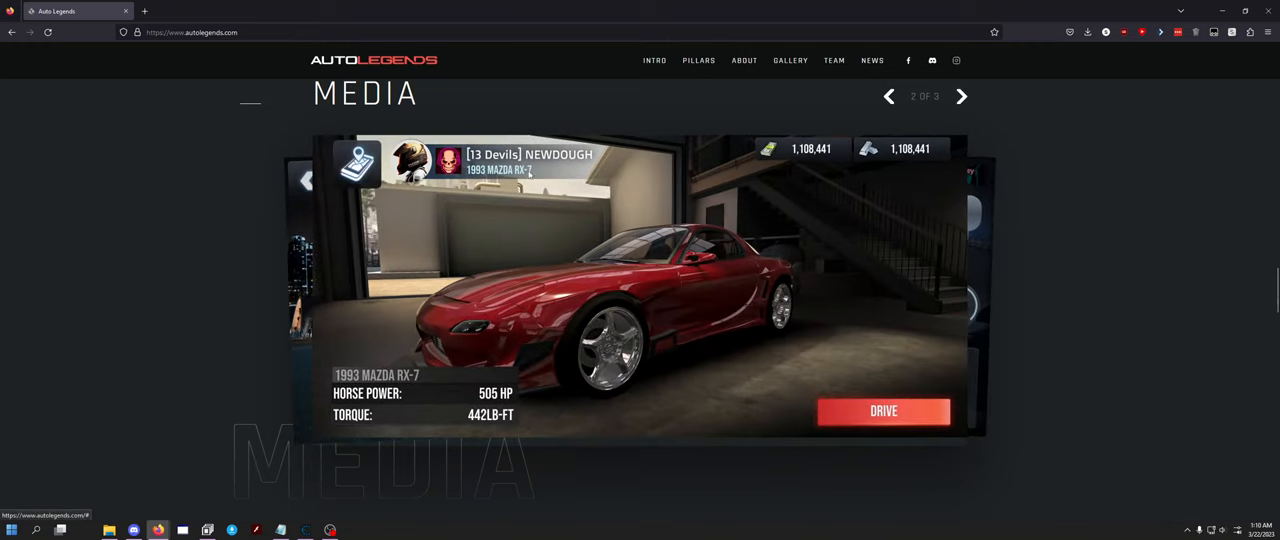
pyautogui.moveTo(470, 160)
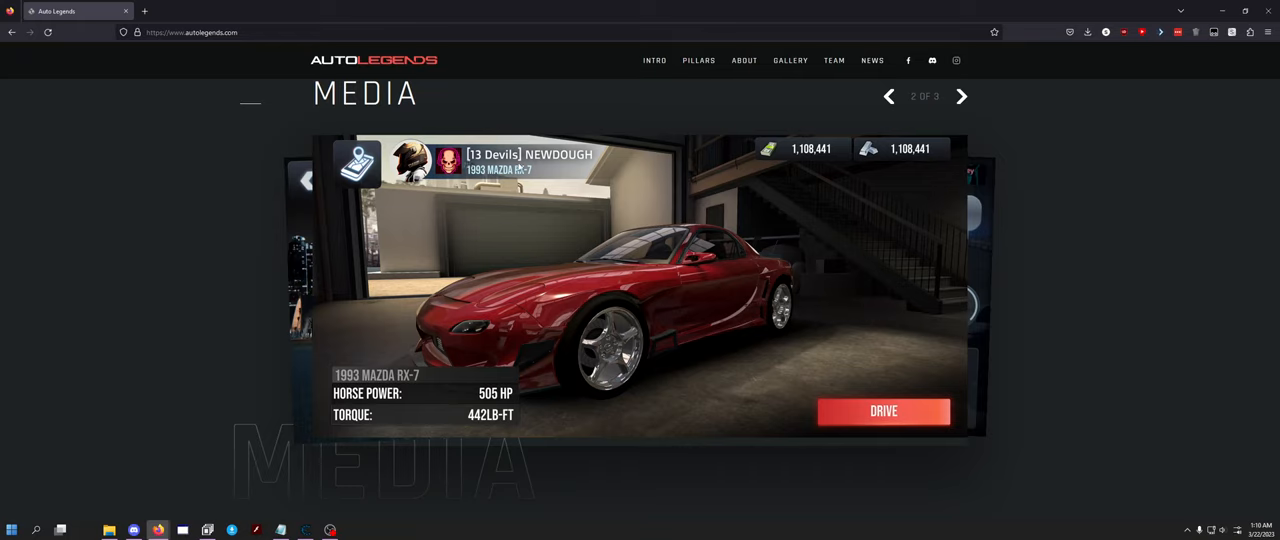
pyautogui.moveTo(493, 403)
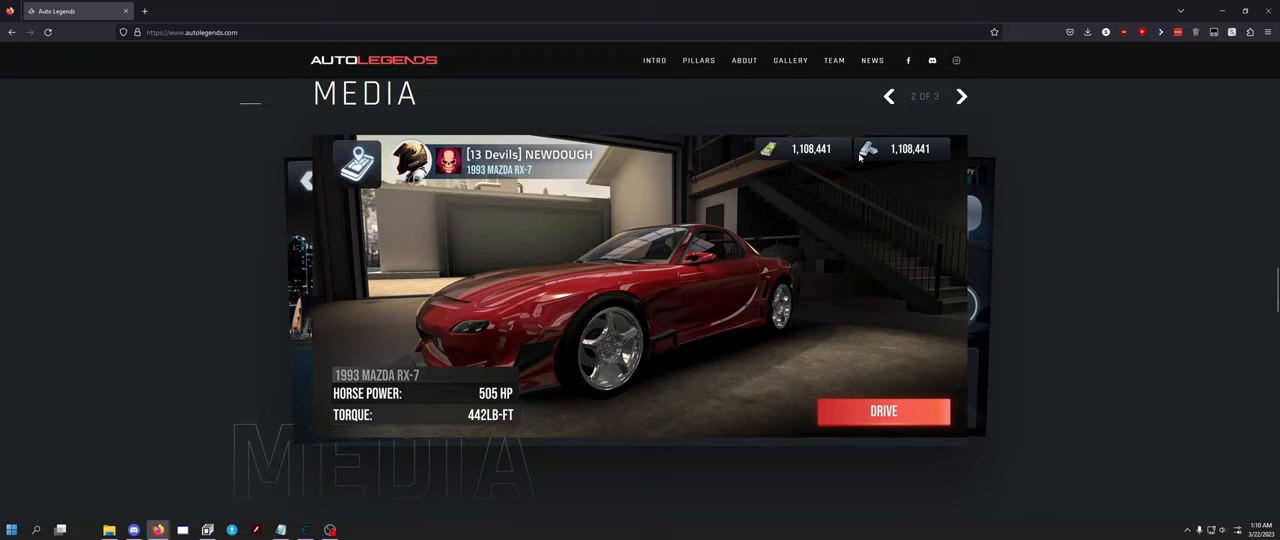
pyautogui.moveTo(838, 150)
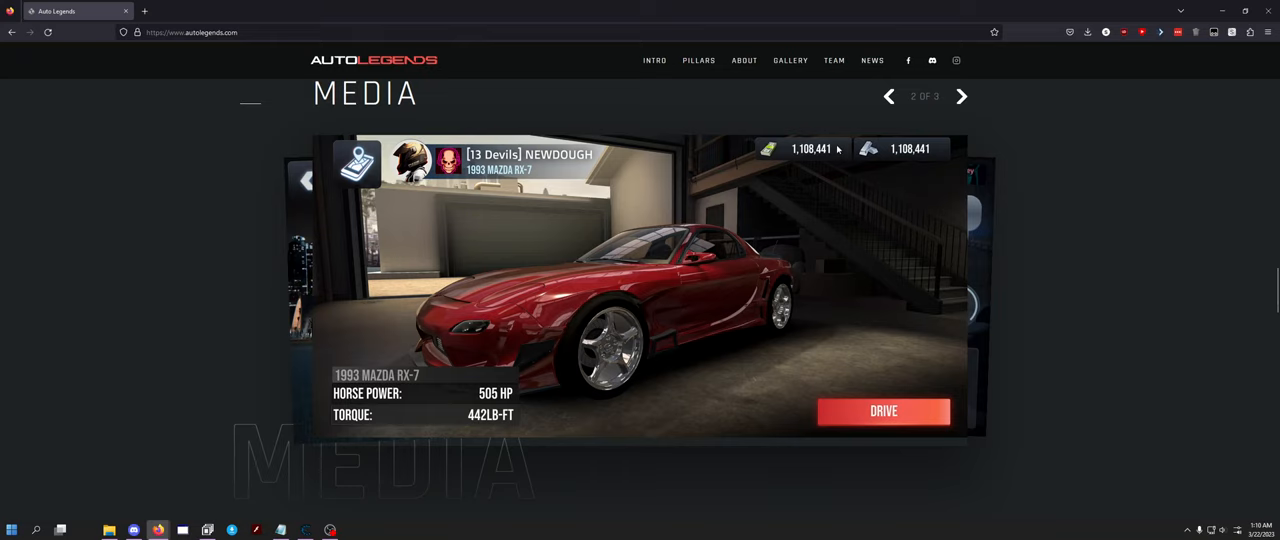
pyautogui.moveTo(924, 78)
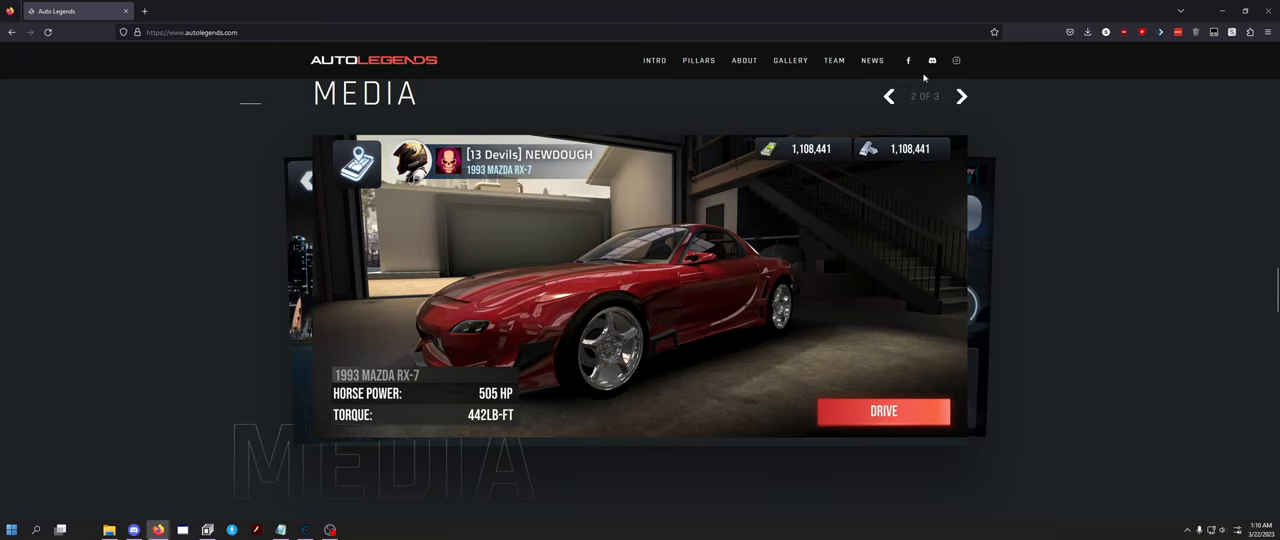
pyautogui.click(961, 96)
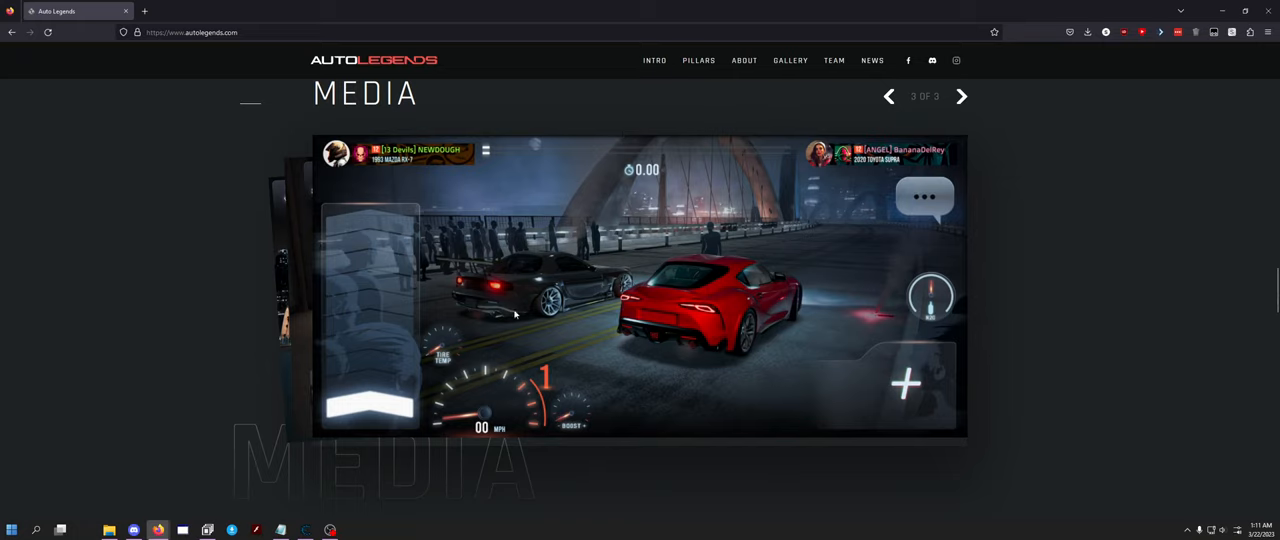
pyautogui.moveTo(700, 357)
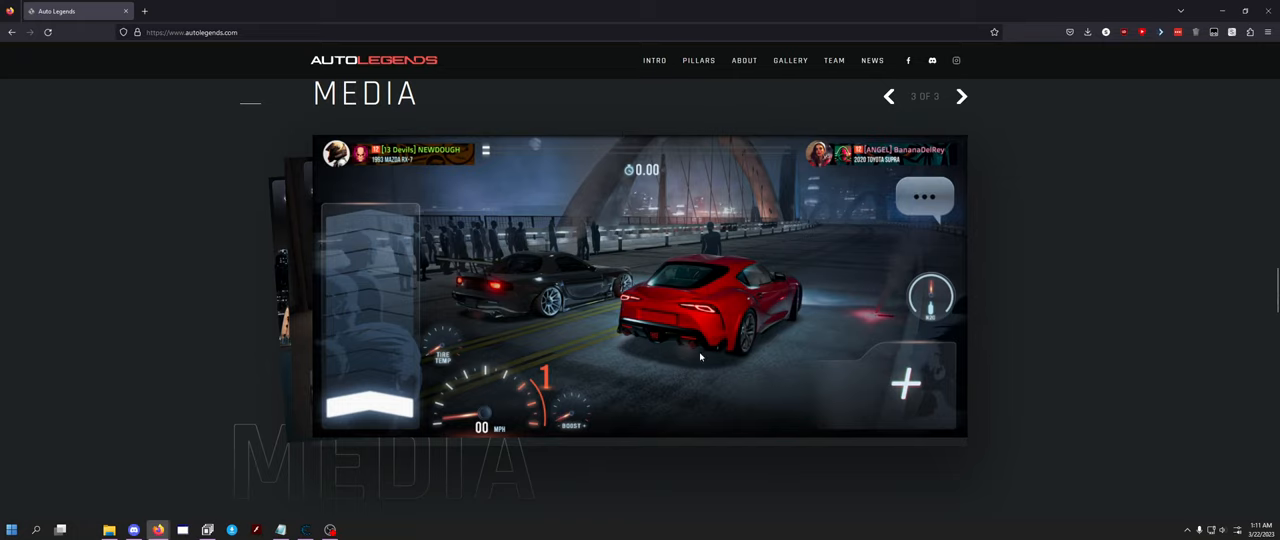
pyautogui.moveTo(460, 323)
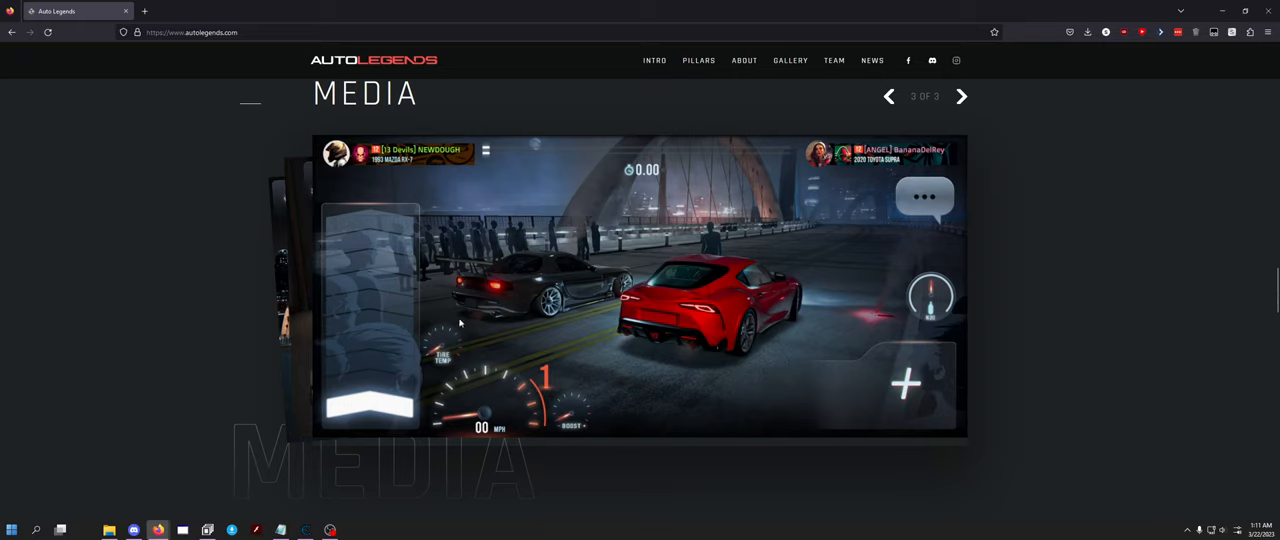
pyautogui.moveTo(553, 406)
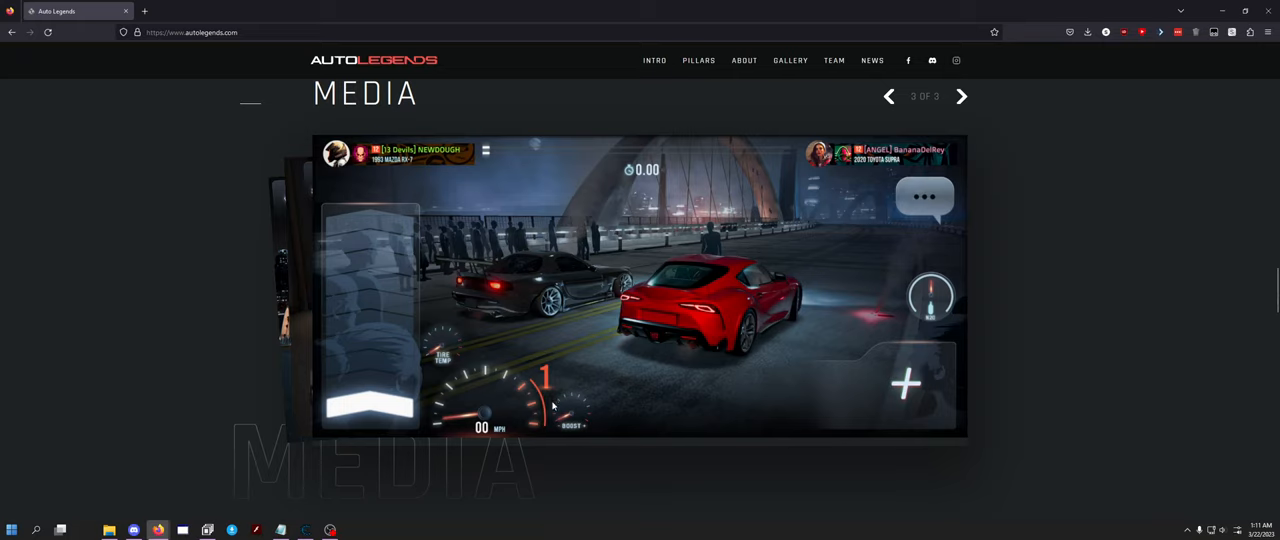
pyautogui.moveTo(368, 374)
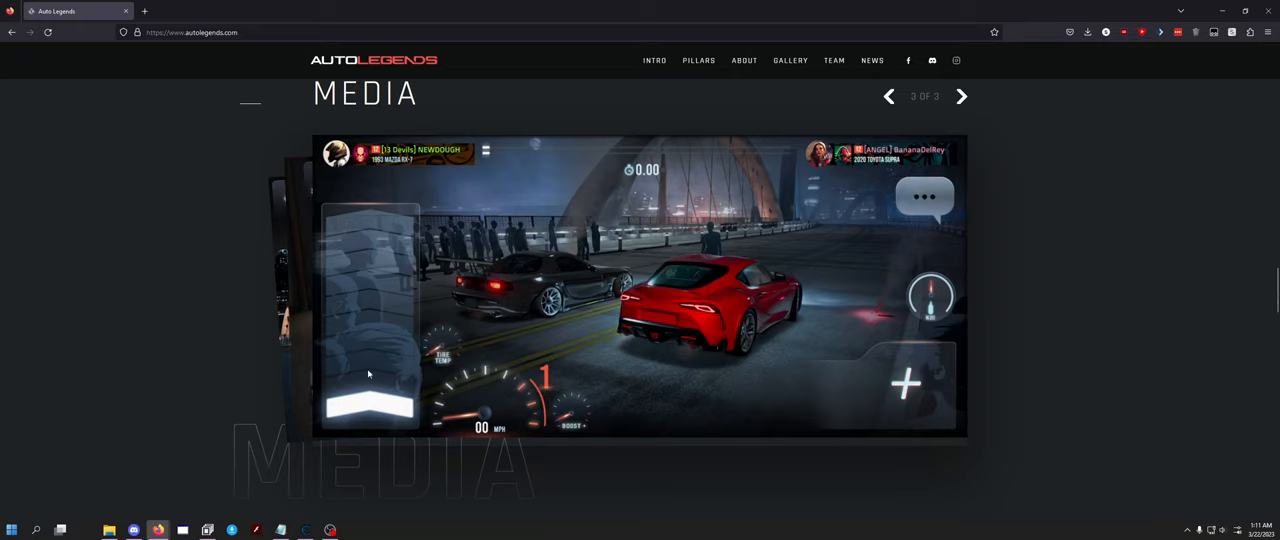
pyautogui.moveTo(397, 298)
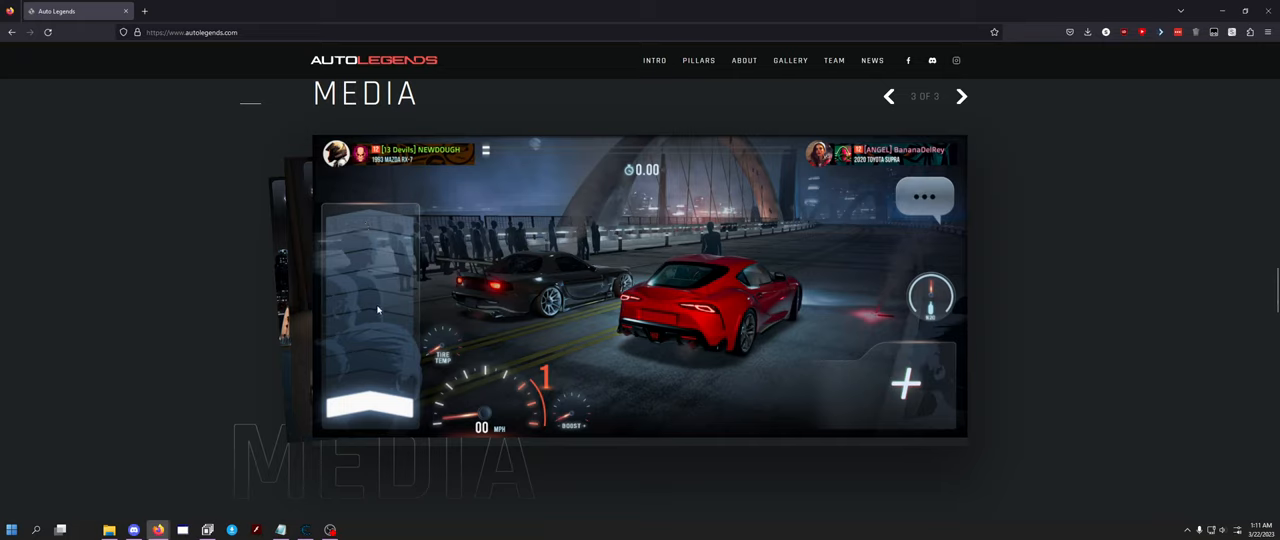
pyautogui.moveTo(380, 264)
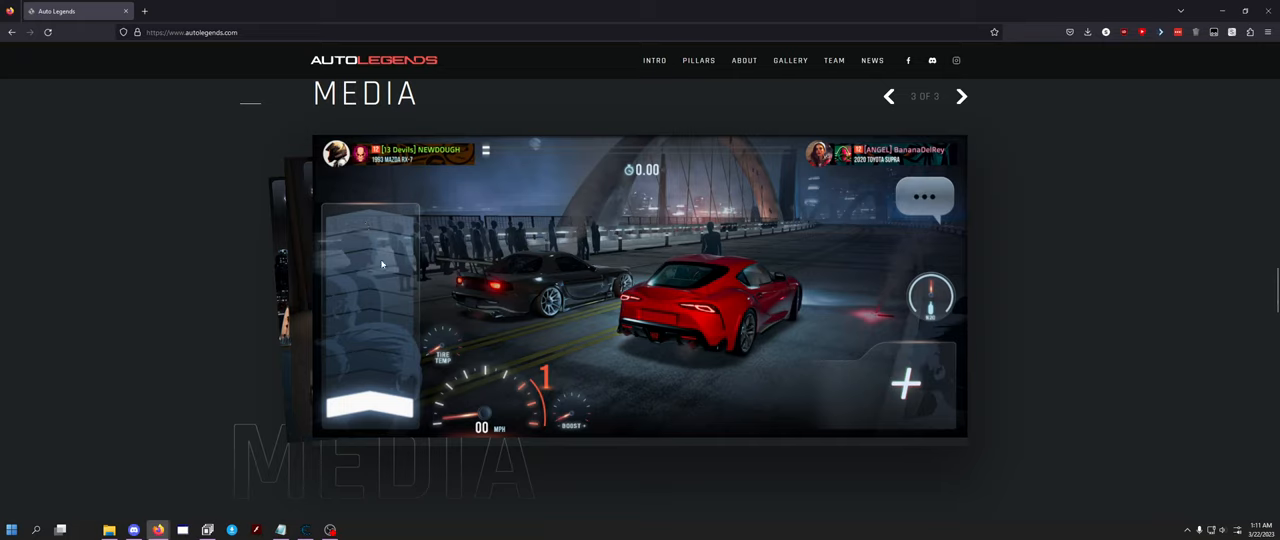
pyautogui.moveTo(388, 224)
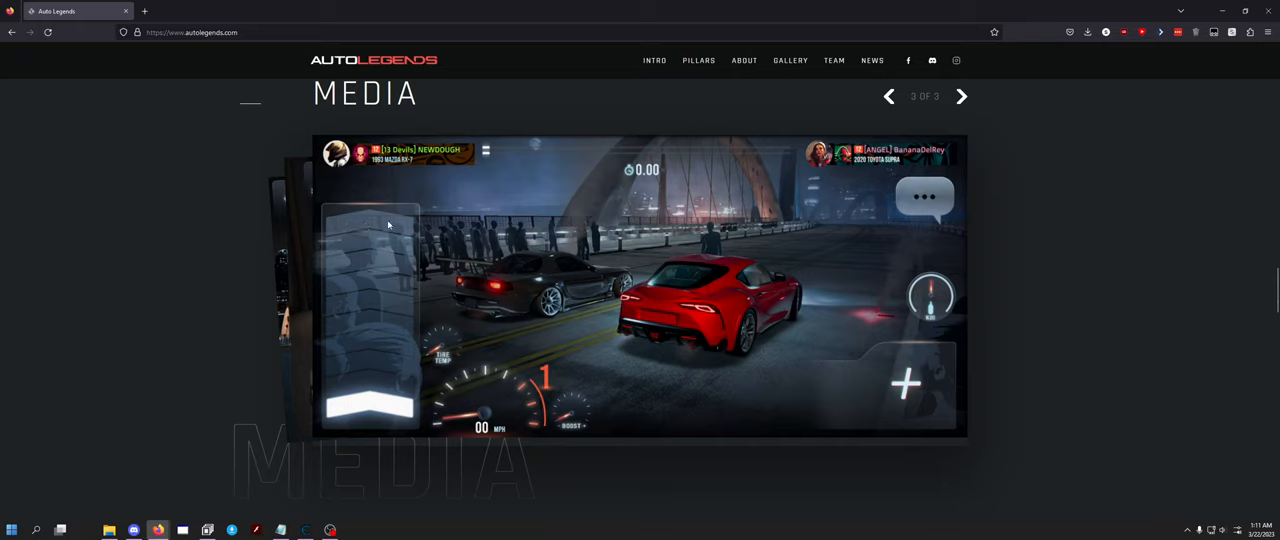
pyautogui.moveTo(562, 413)
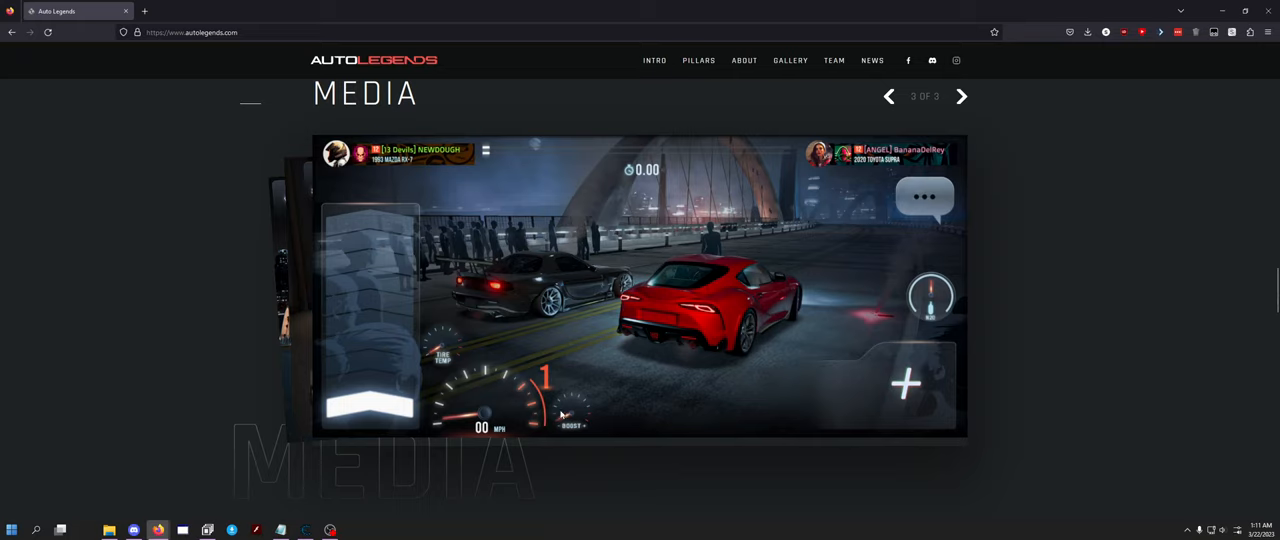
pyautogui.moveTo(540, 387)
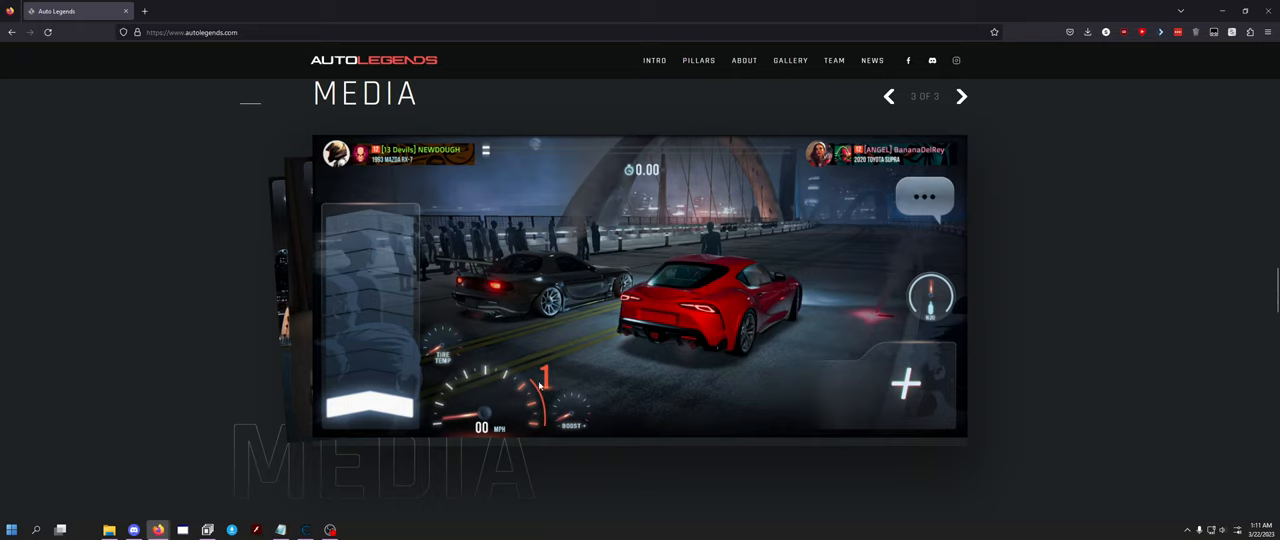
pyautogui.moveTo(700, 300)
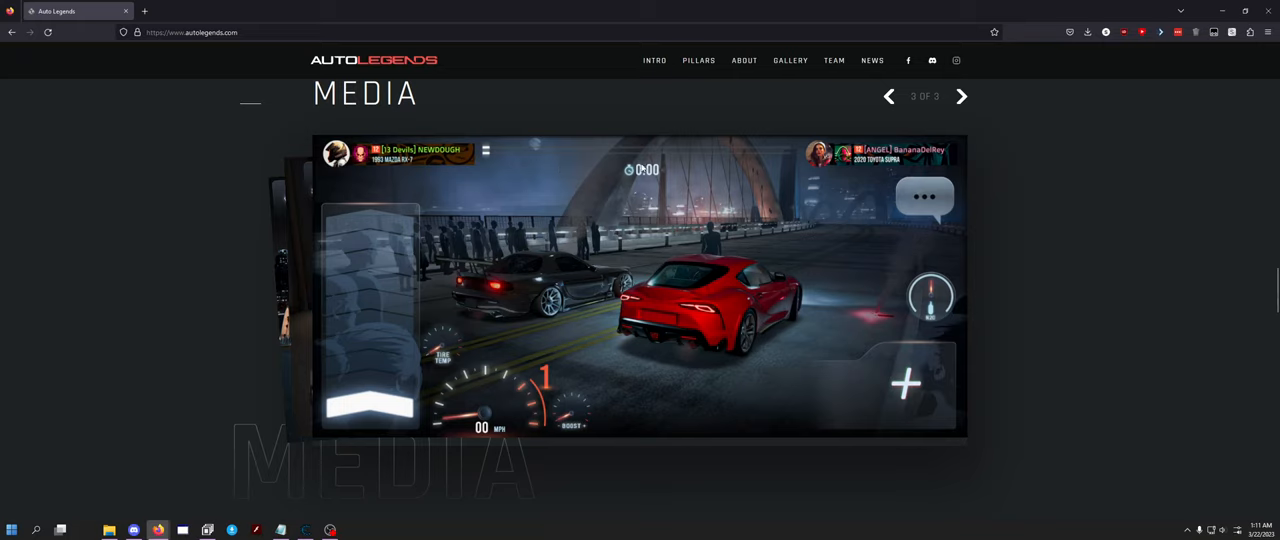
pyautogui.moveTo(607, 156)
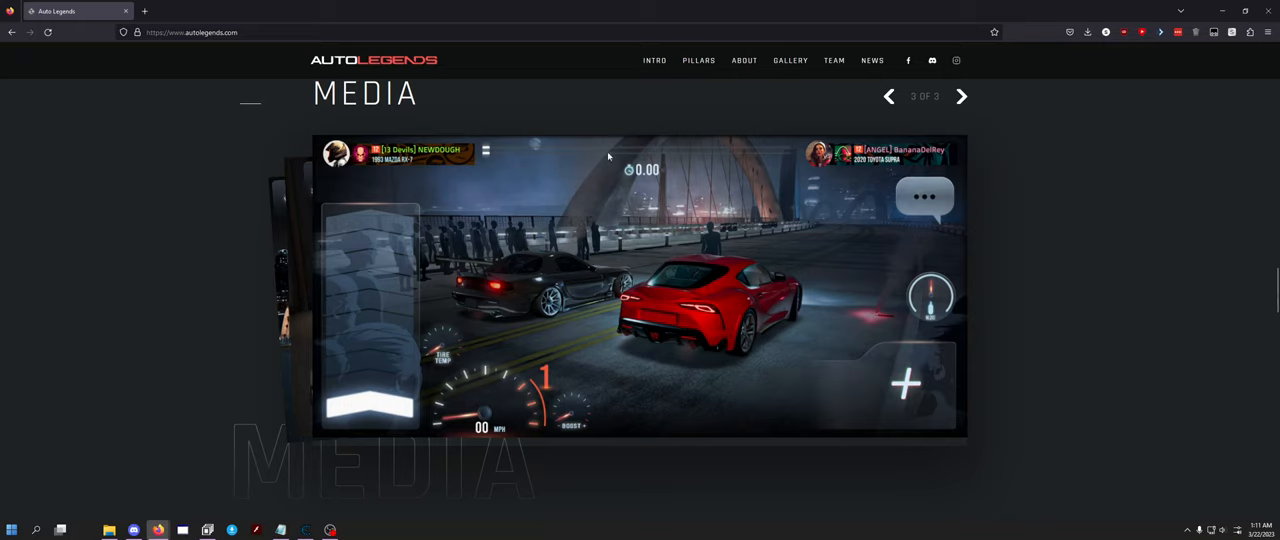
pyautogui.moveTo(505, 152)
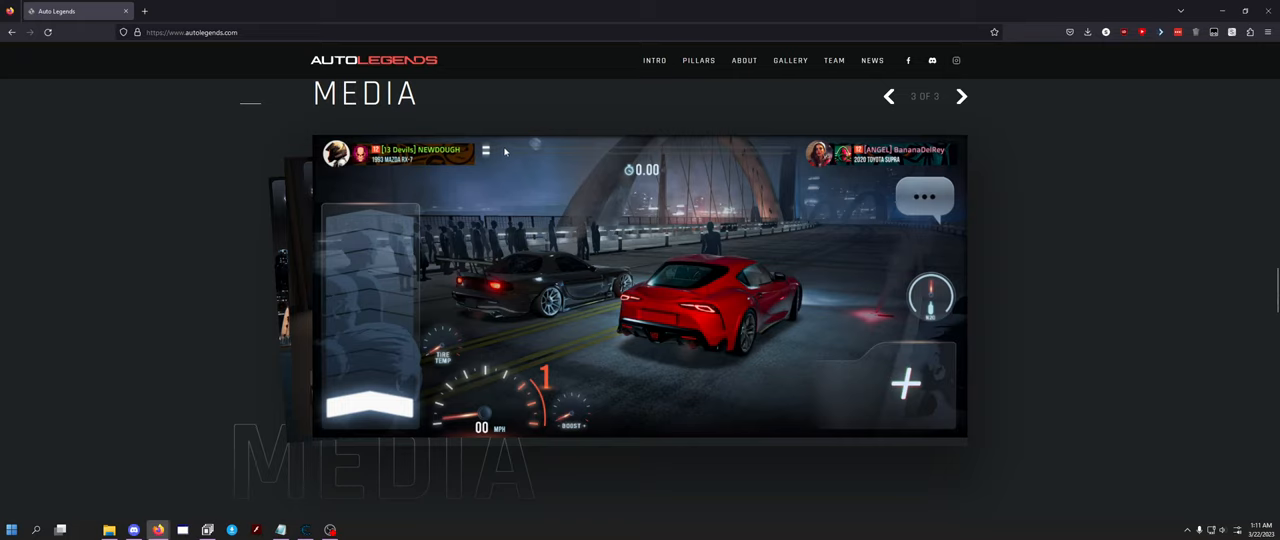
pyautogui.moveTo(631, 157)
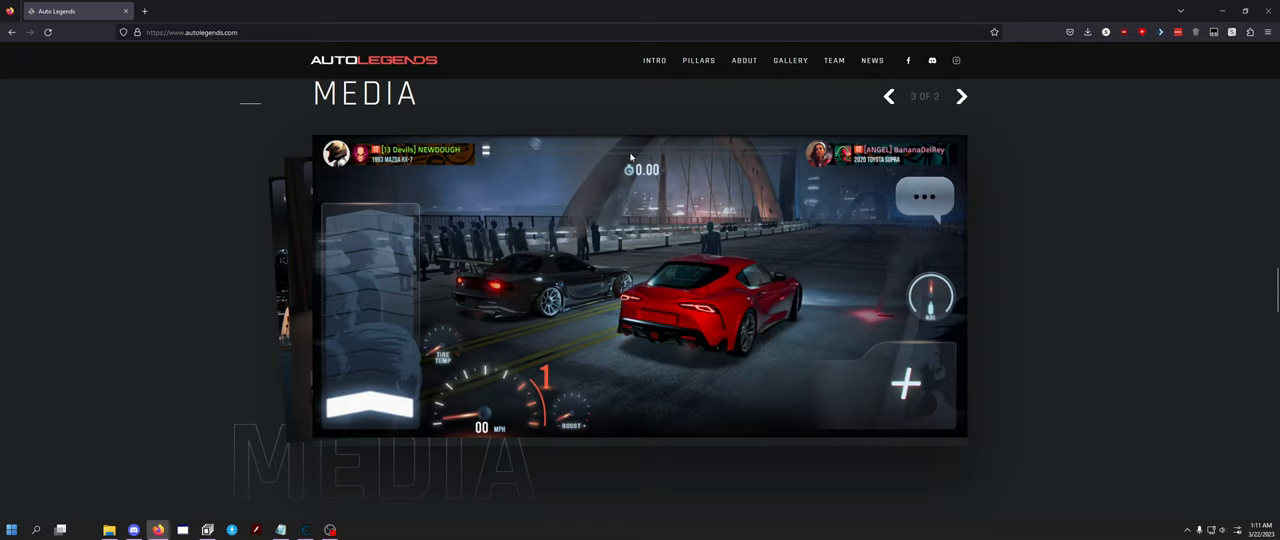
pyautogui.moveTo(458, 158)
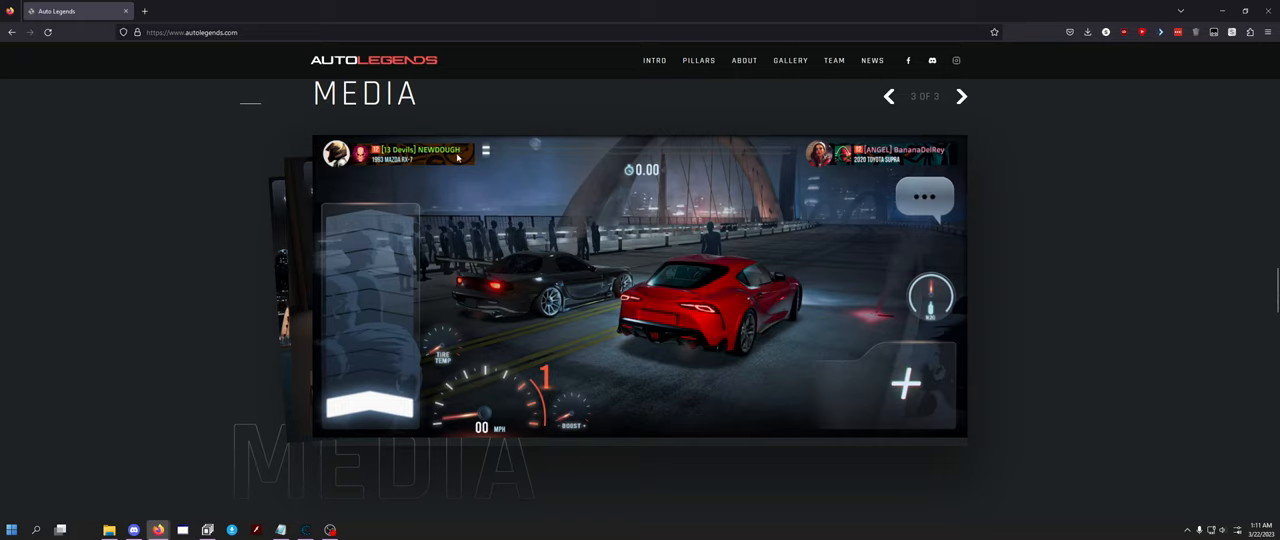
pyautogui.moveTo(428, 165)
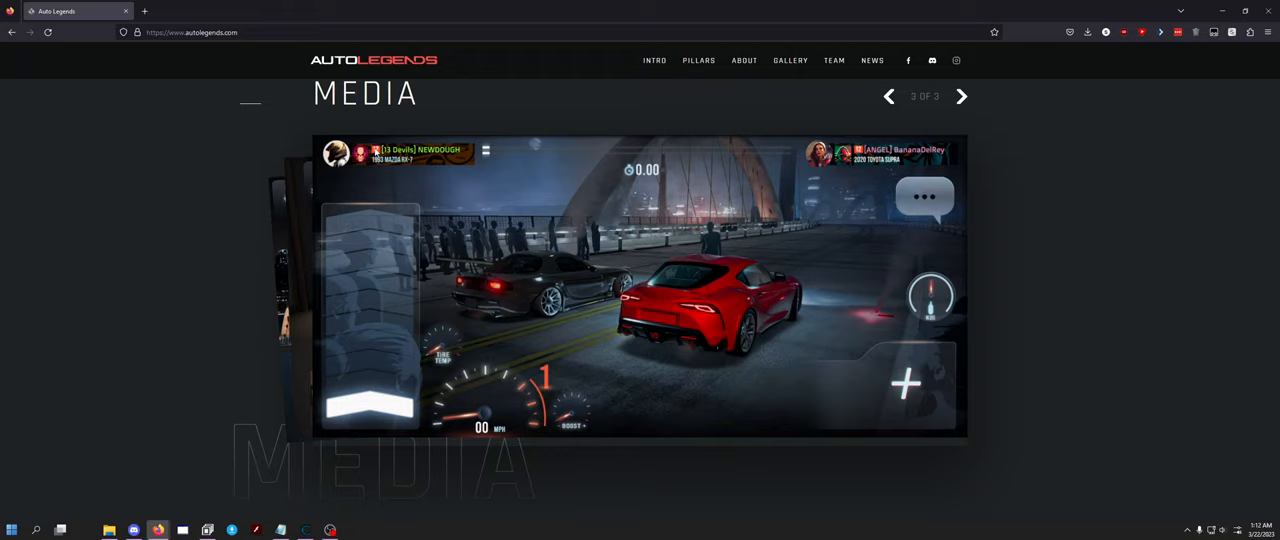
pyautogui.moveTo(459, 202)
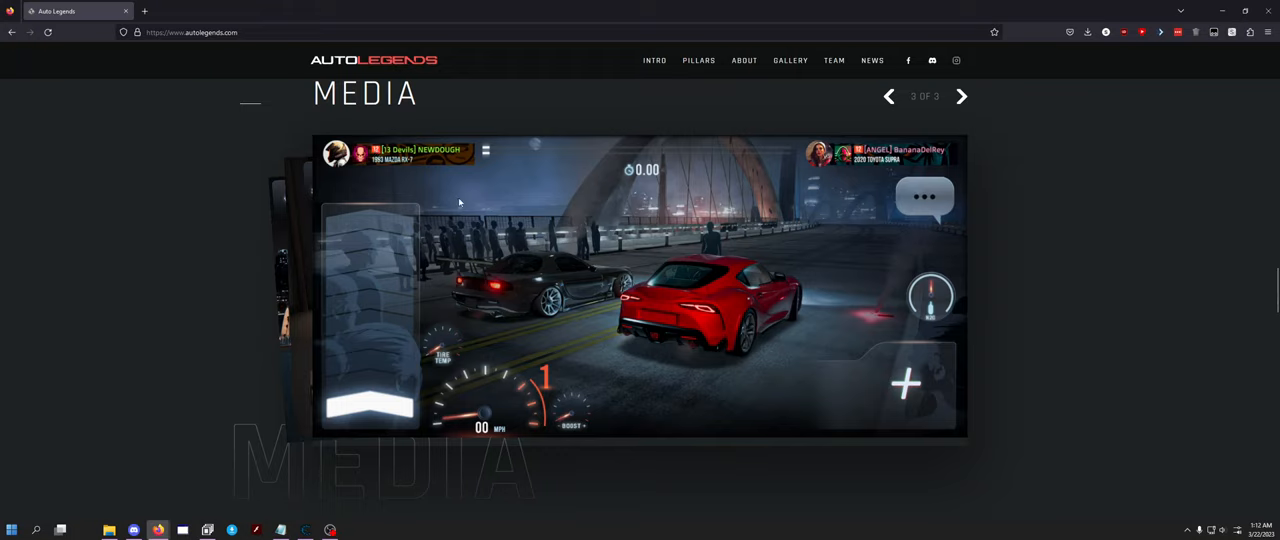
pyautogui.moveTo(915, 162)
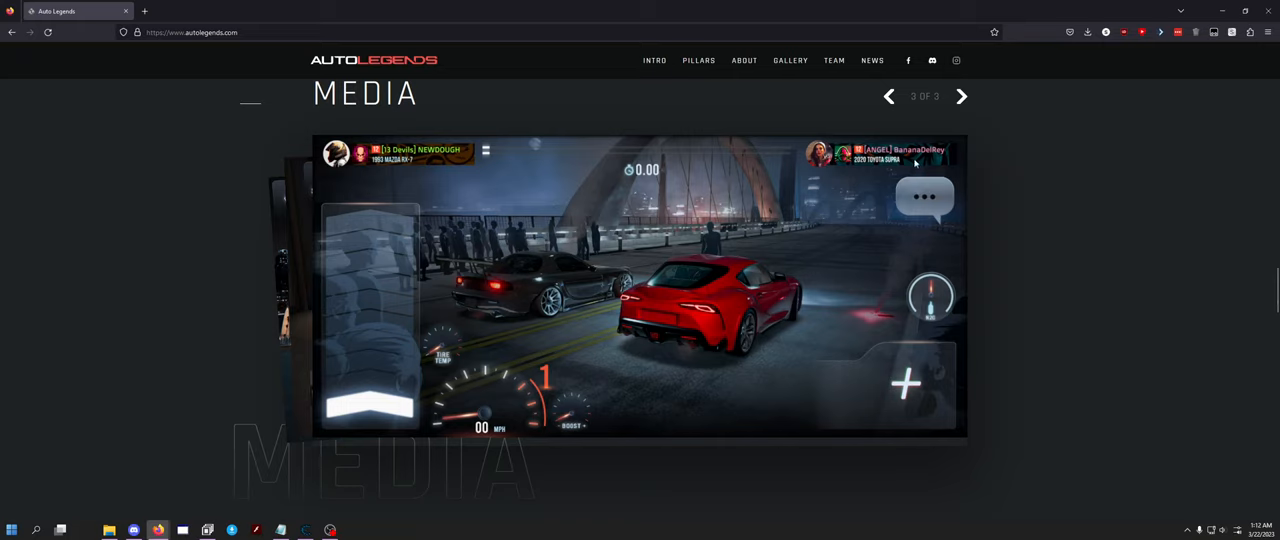
pyautogui.moveTo(870, 175)
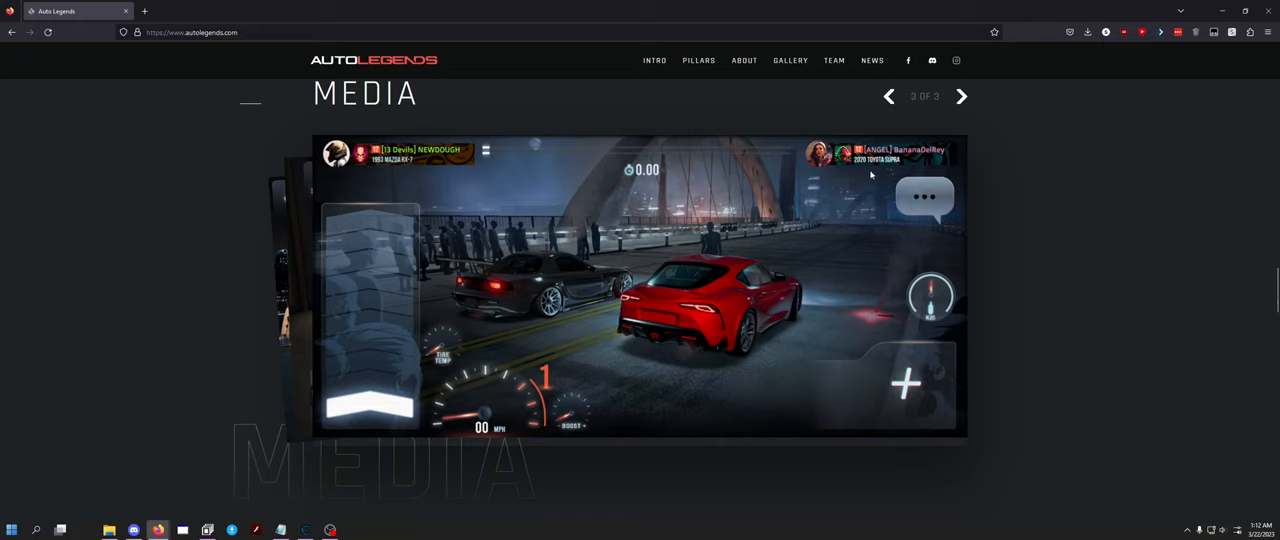
pyautogui.moveTo(884, 368)
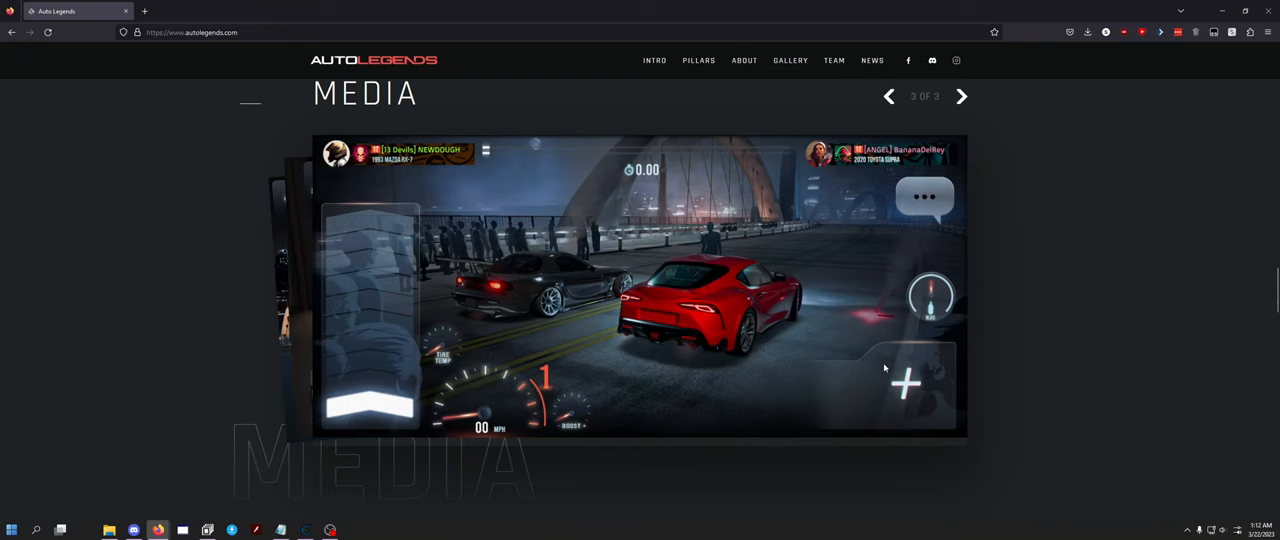
# - Scroll past the Media carousel and Porsche/Skyline artwork to the Team blurb
pyautogui.scroll(-3)
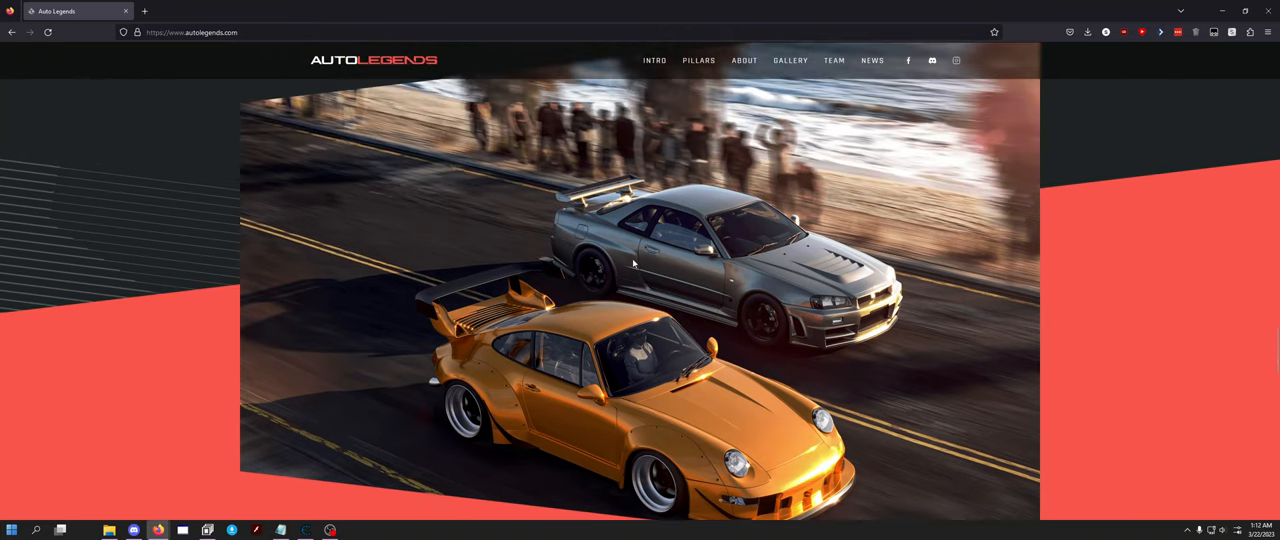
pyautogui.scroll(-3)
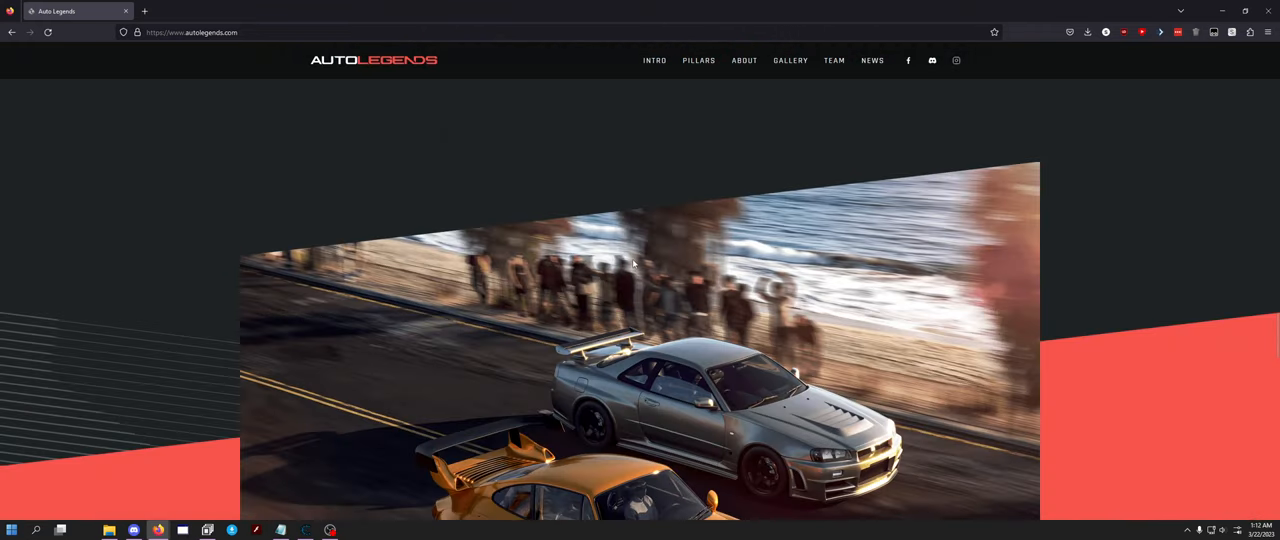
pyautogui.scroll(-3)
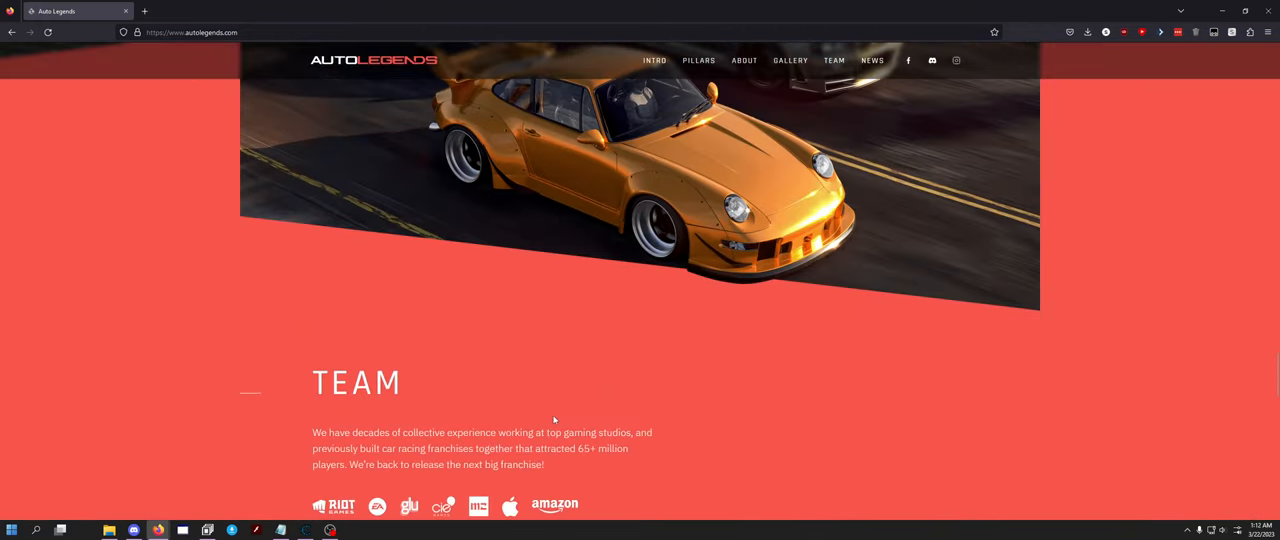
# - Scroll to bring the TEAM heading, intro paragraph and studio logos into view
pyautogui.scroll(-3)
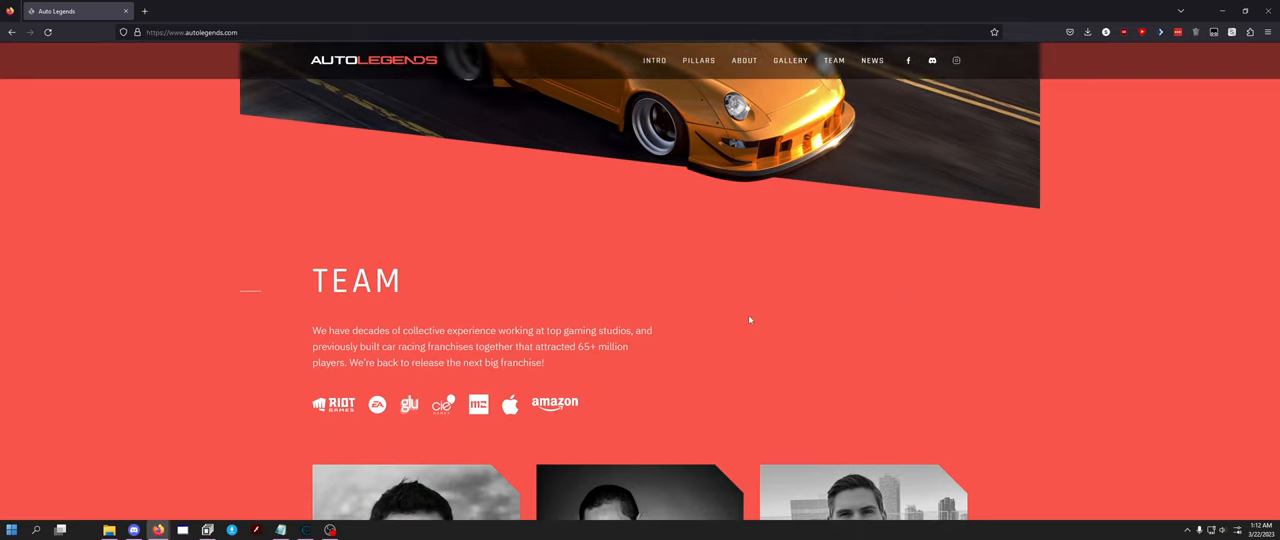
pyautogui.scroll(-3)
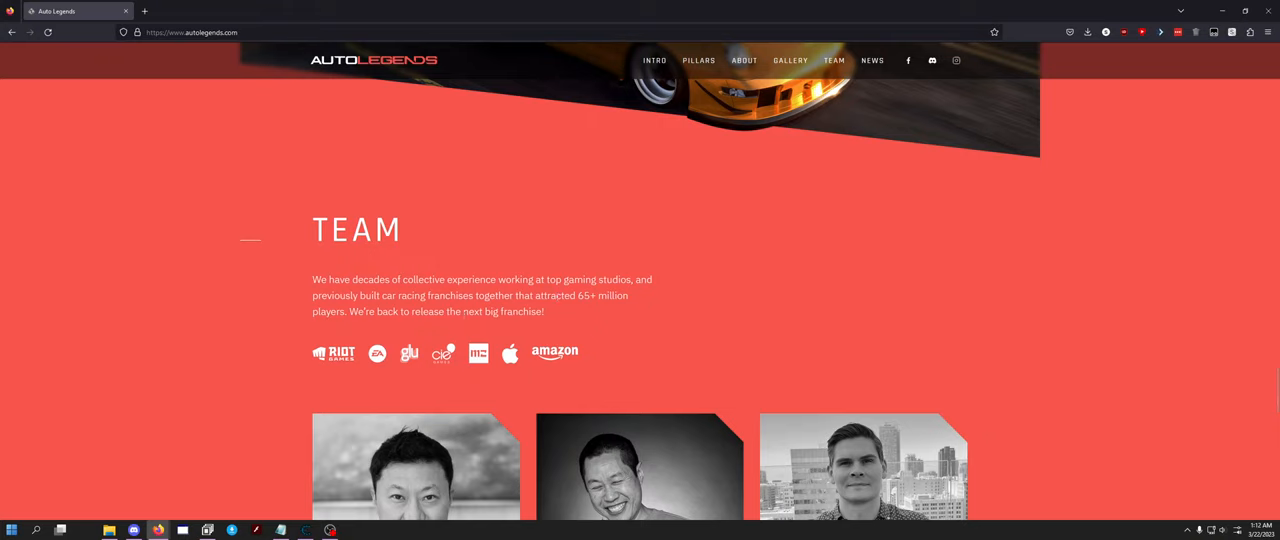
pyautogui.moveTo(620, 318)
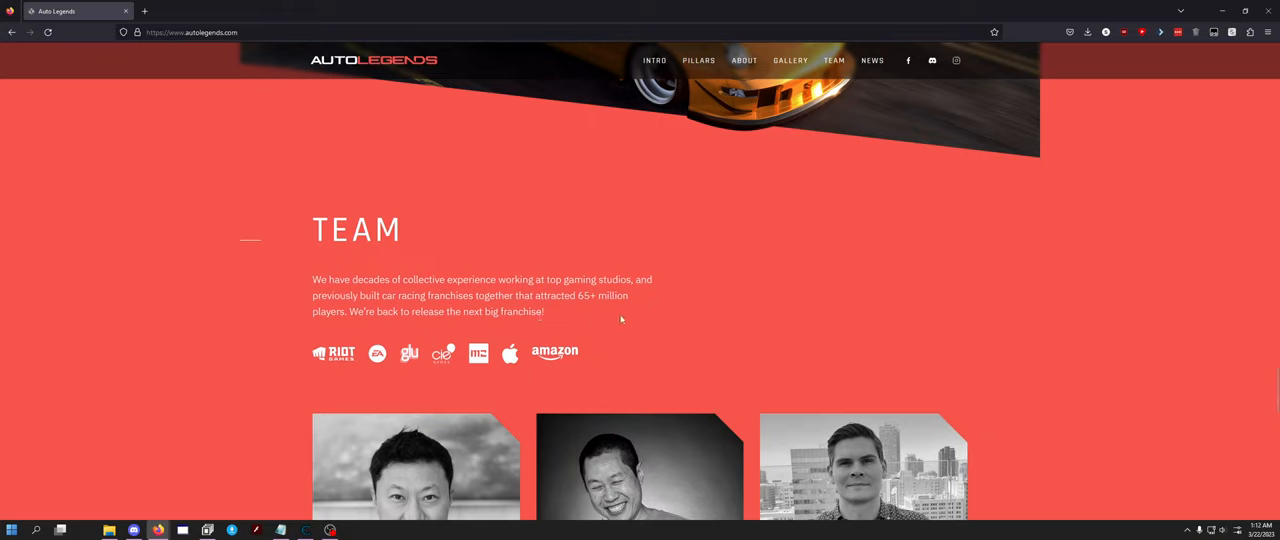
pyautogui.moveTo(438, 324)
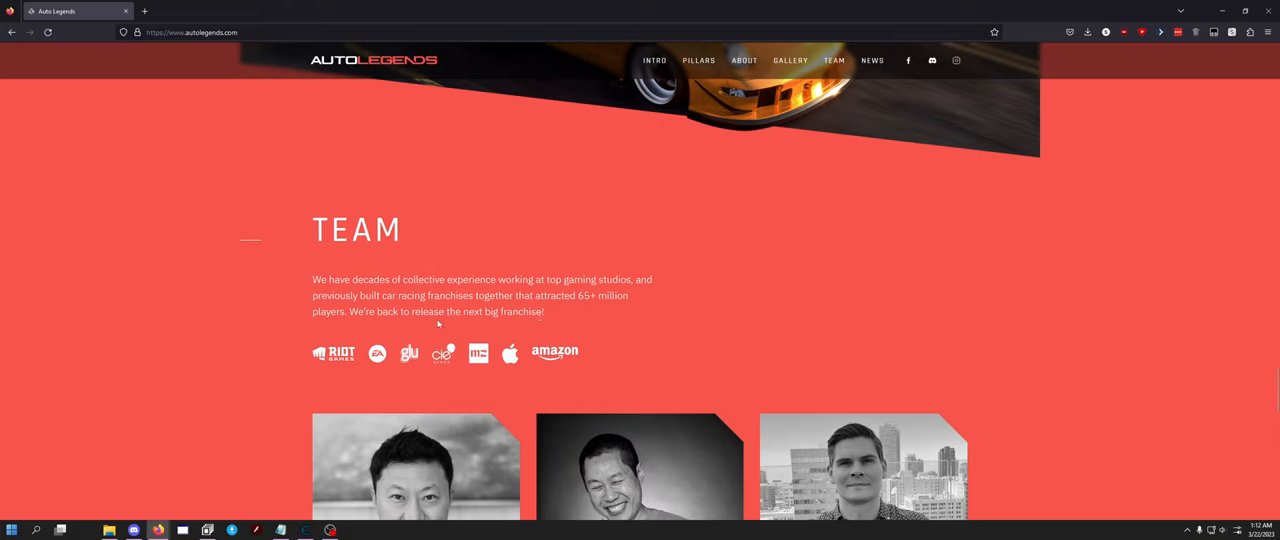
pyautogui.moveTo(724, 333)
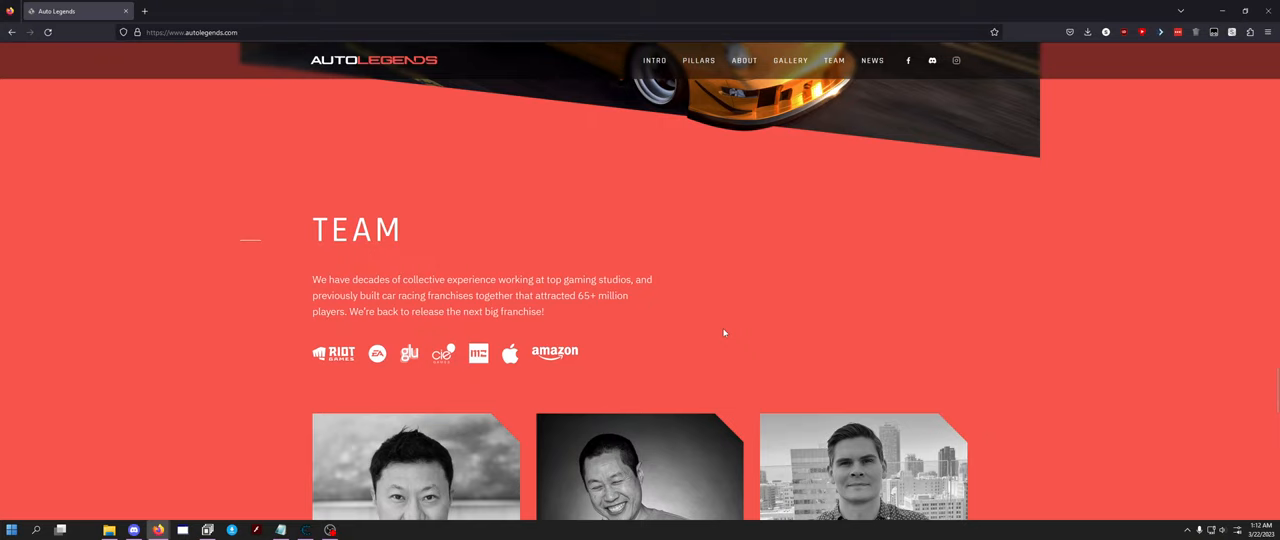
pyautogui.moveTo(317, 362)
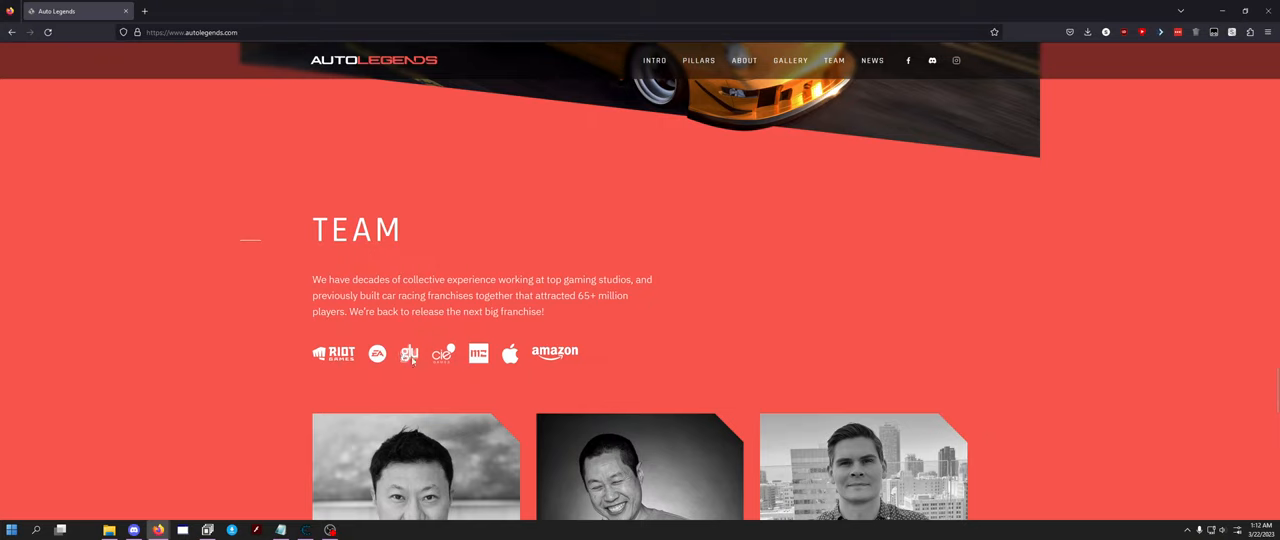
pyautogui.moveTo(445, 353)
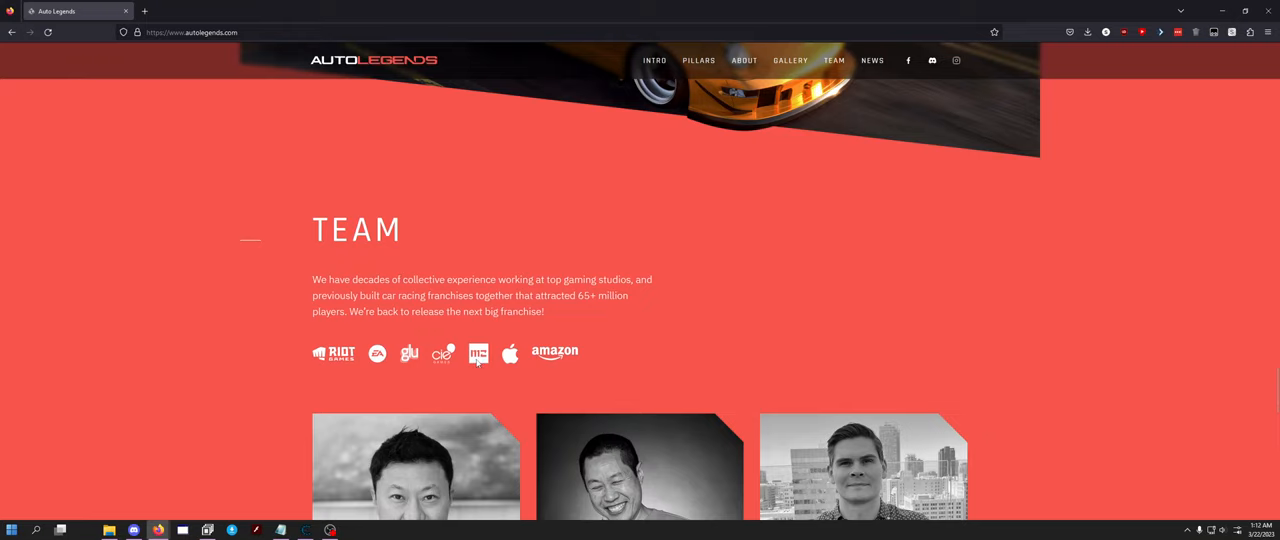
pyautogui.moveTo(130, 301)
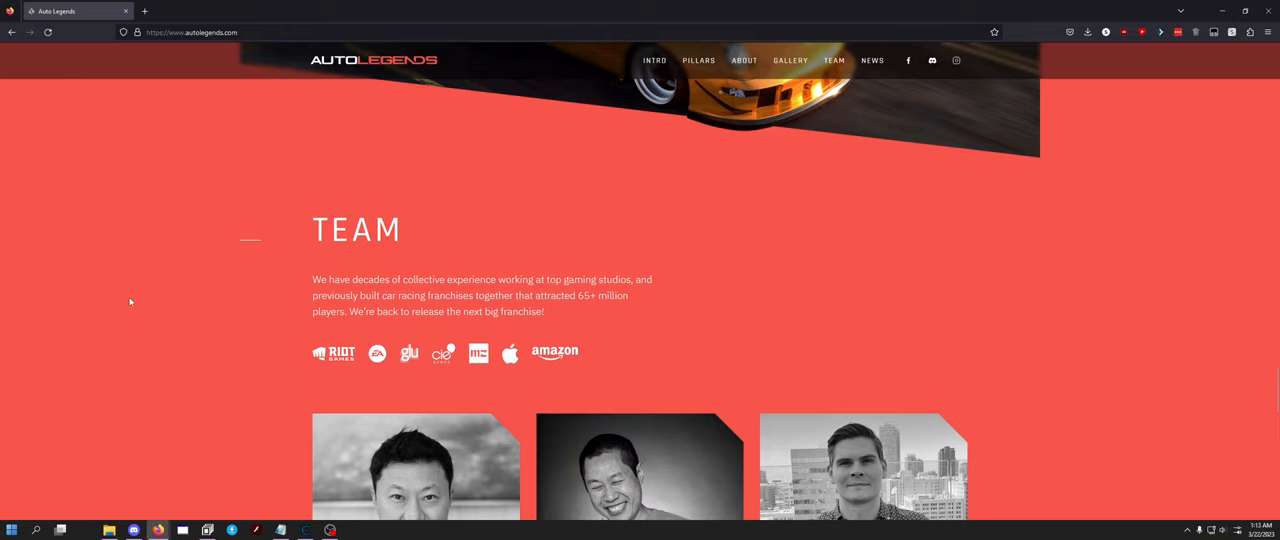
# - Scroll to the Executive Chairman, President and Director of Technology cards
pyautogui.scroll(-3)
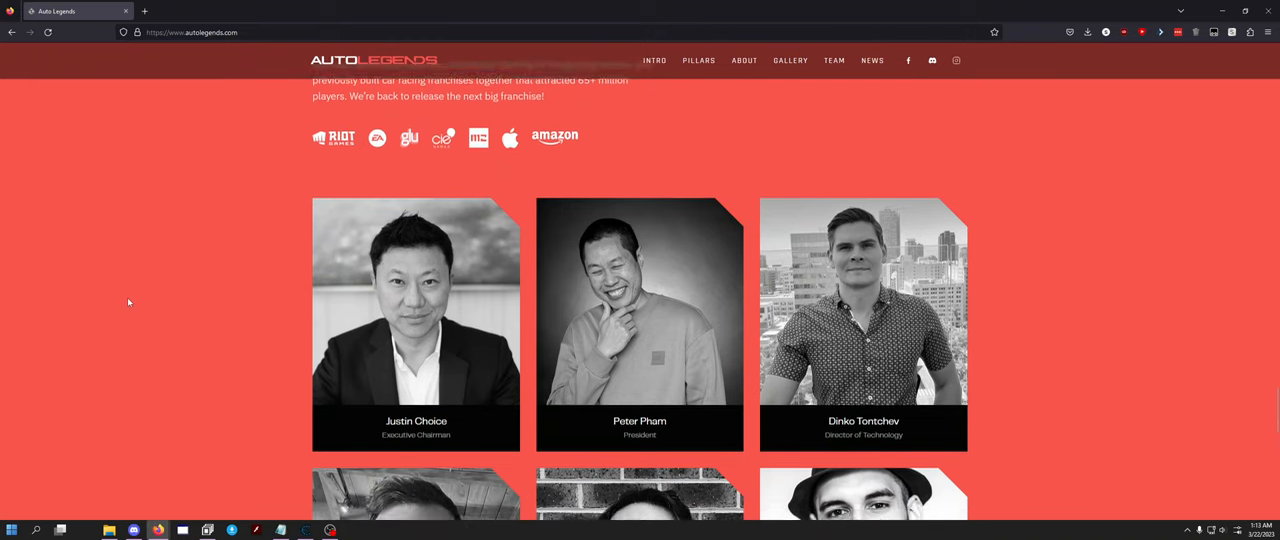
pyautogui.scroll(-3)
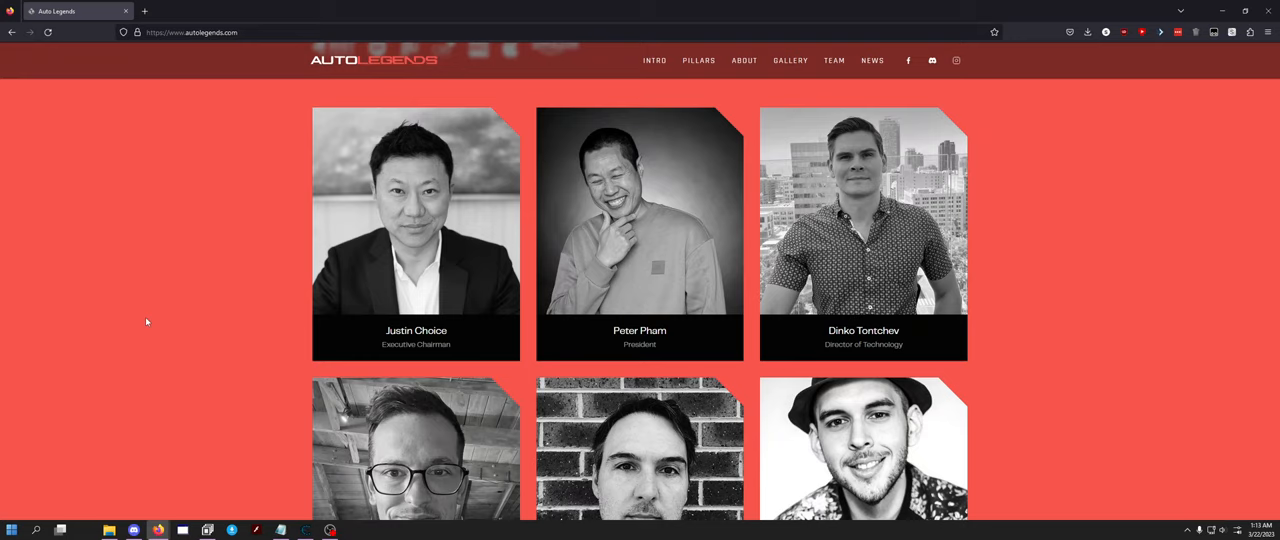
pyautogui.moveTo(304, 297)
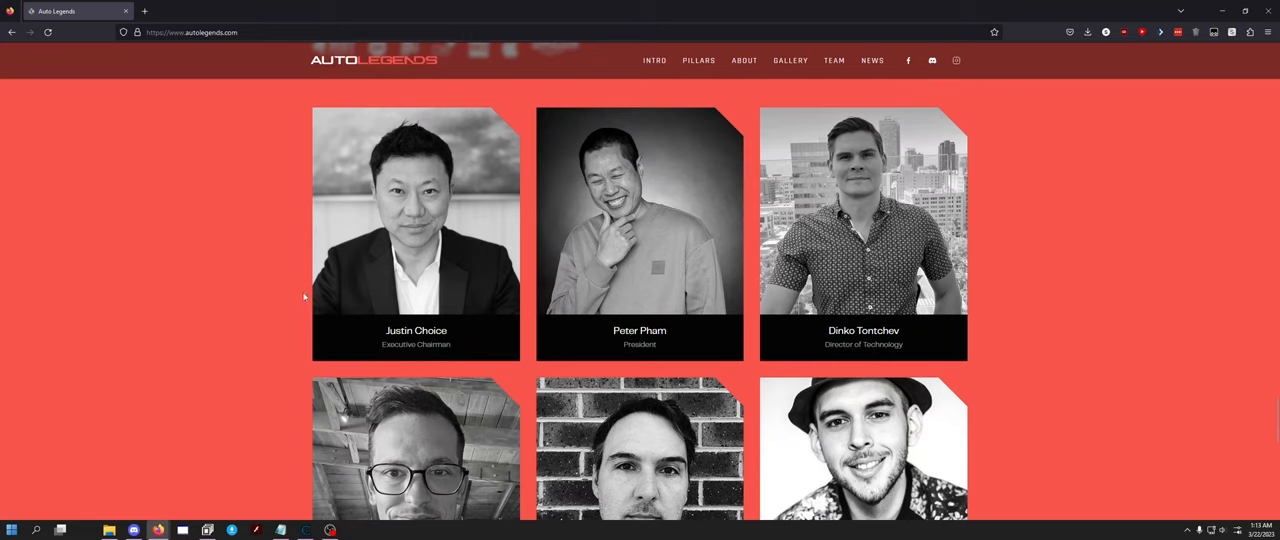
pyautogui.moveTo(371, 203)
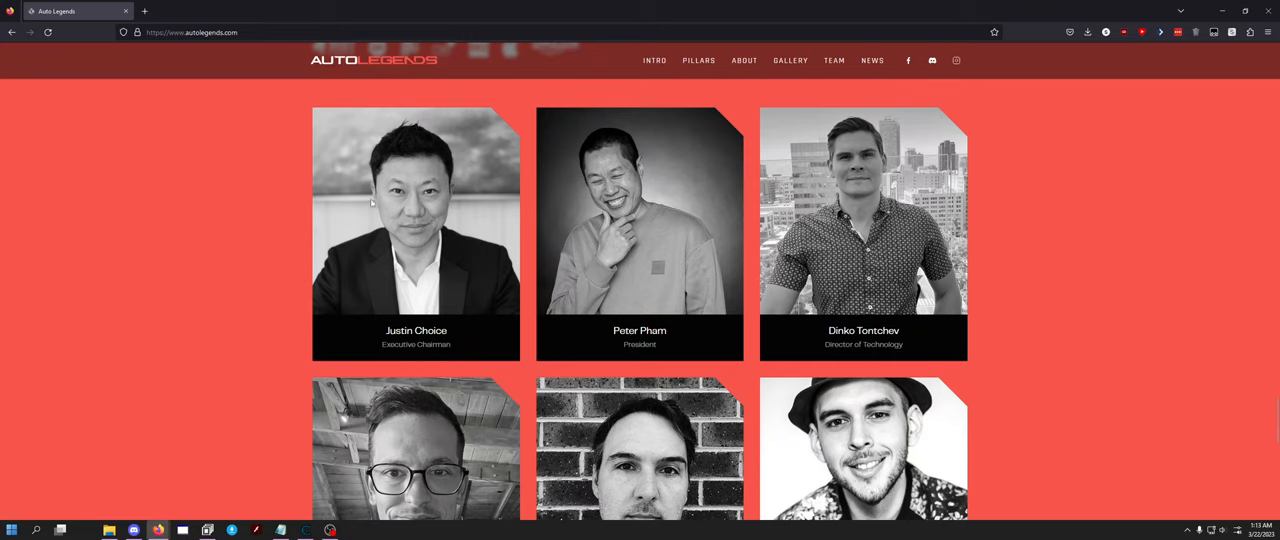
pyautogui.moveTo(374, 350)
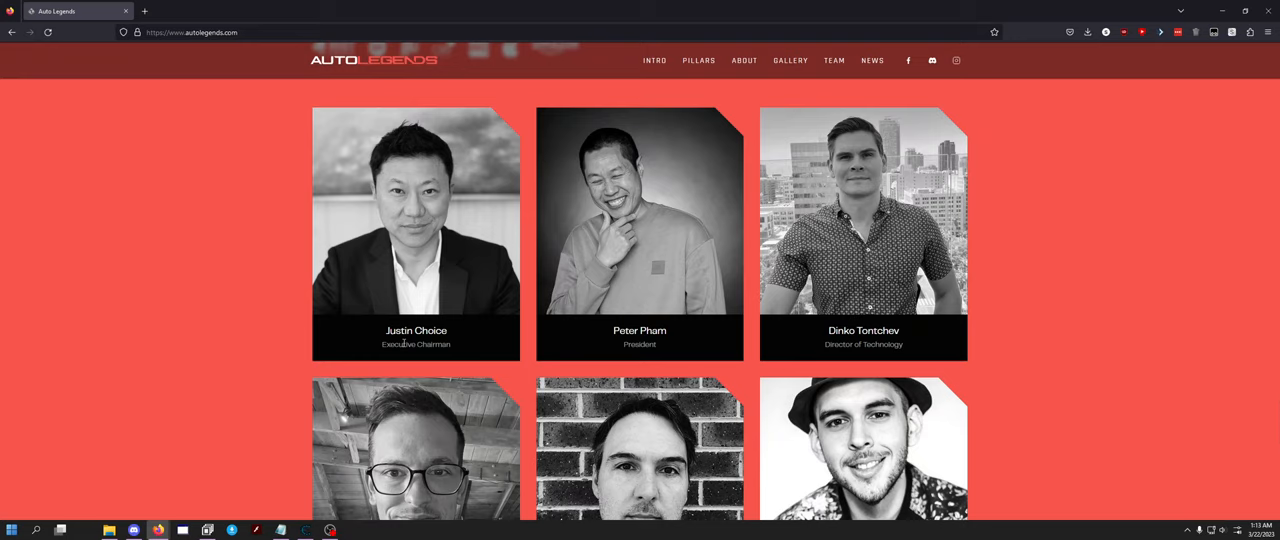
pyautogui.moveTo(692, 328)
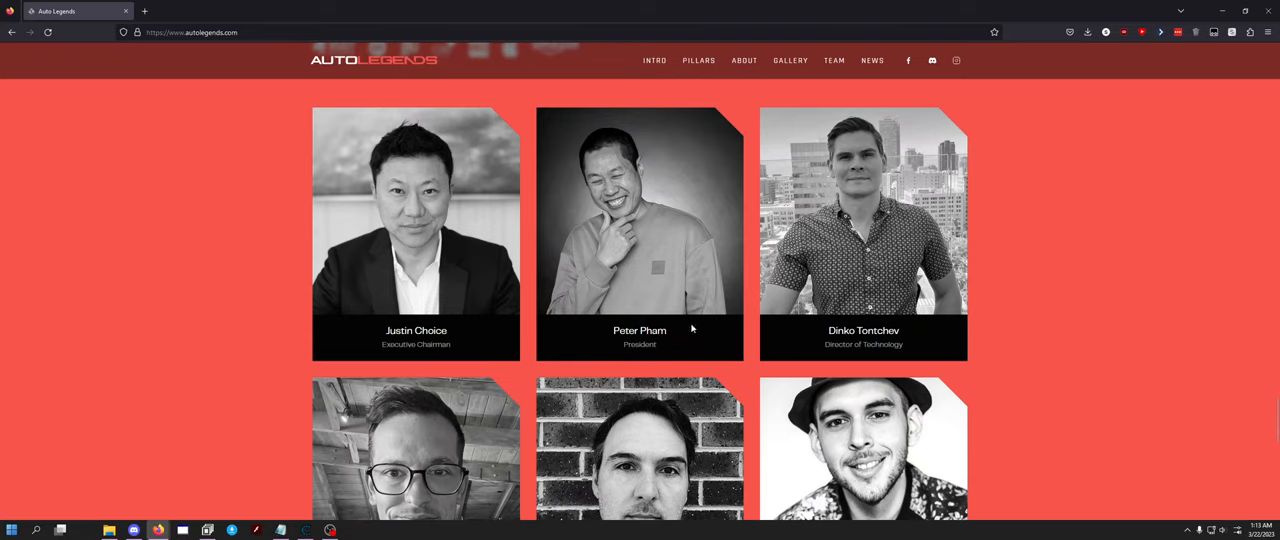
pyautogui.moveTo(820, 358)
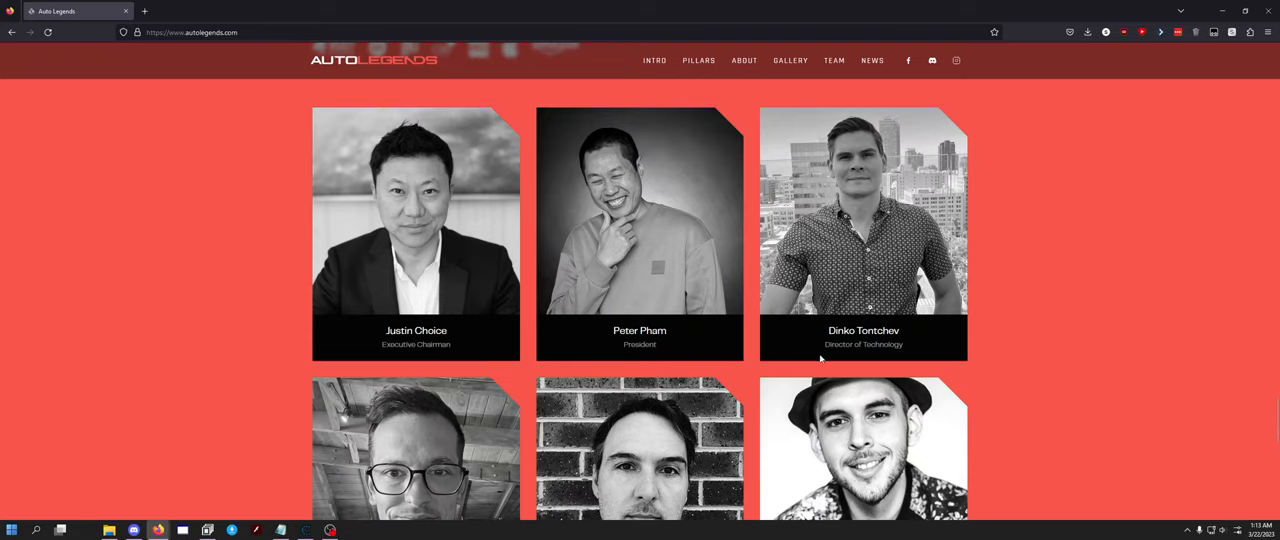
# - Scroll through all nine team cards down to the Updates section and footer
pyautogui.scroll(-3)
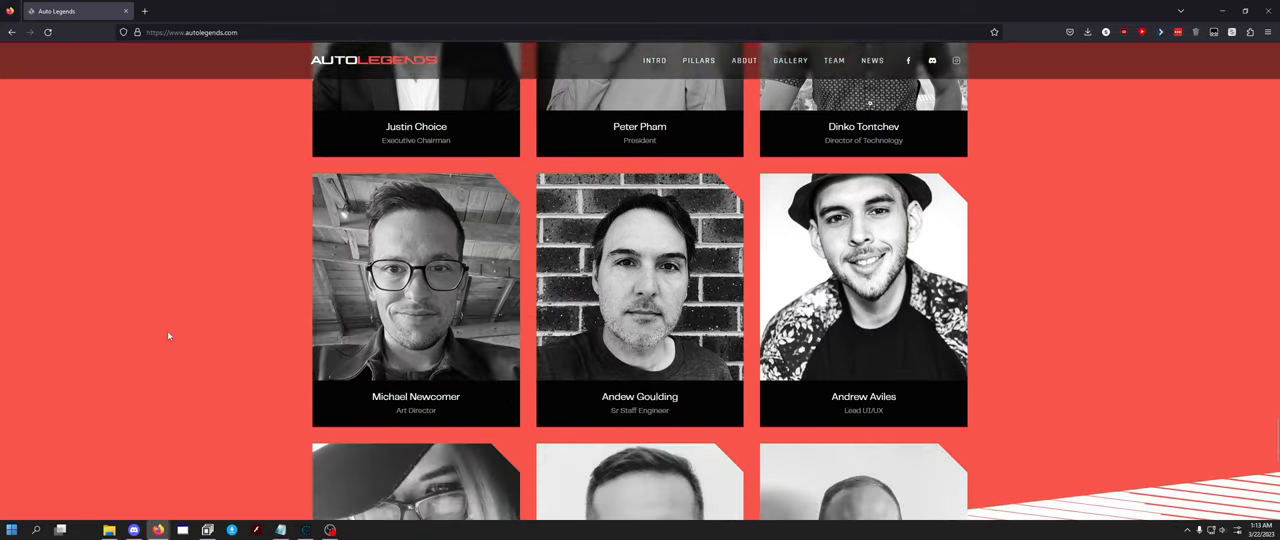
pyautogui.scroll(-3)
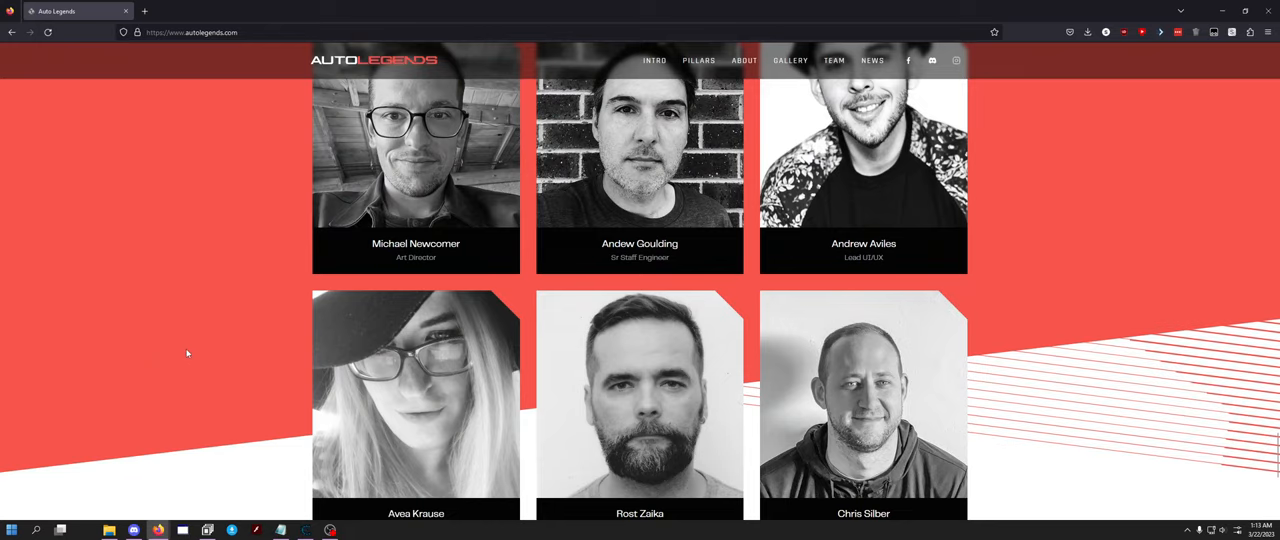
pyautogui.scroll(-3)
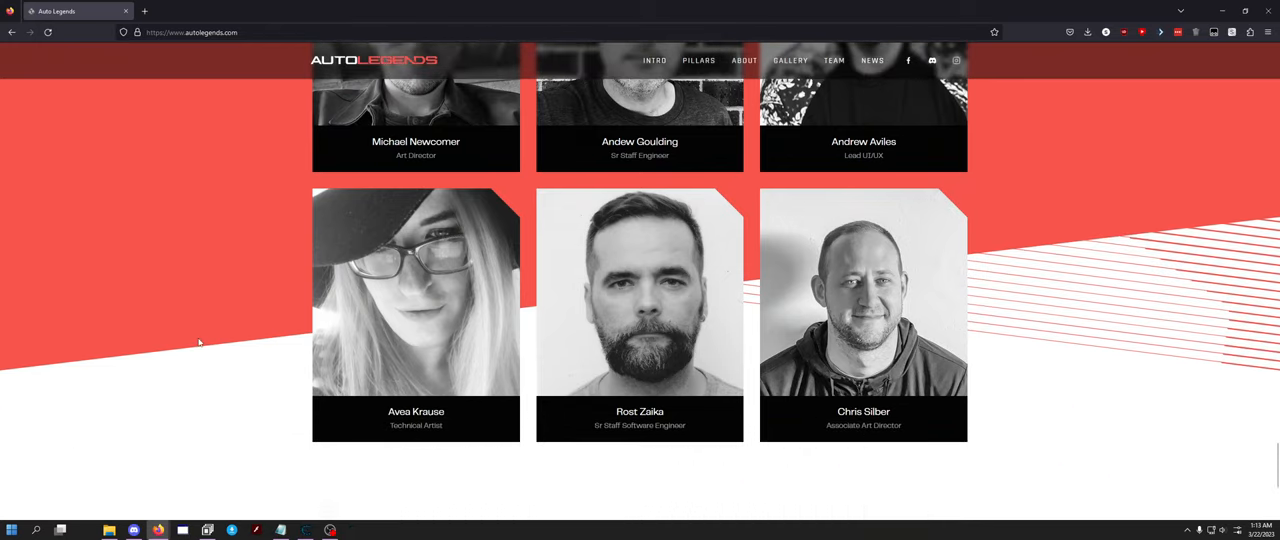
pyautogui.scroll(-3)
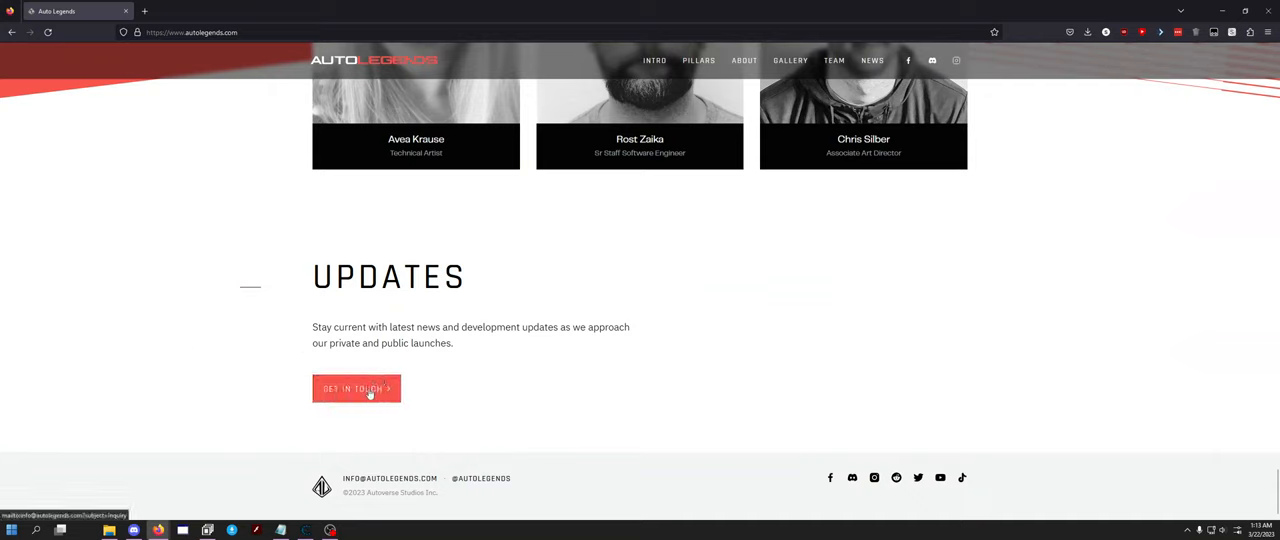
pyautogui.moveTo(485, 478)
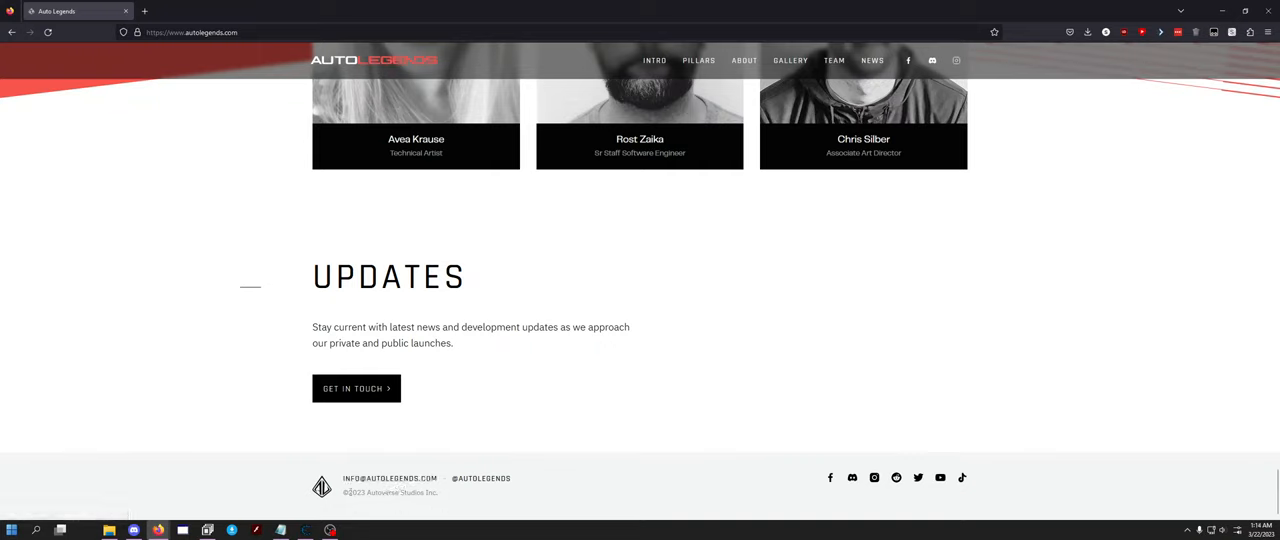
pyautogui.moveTo(874, 477)
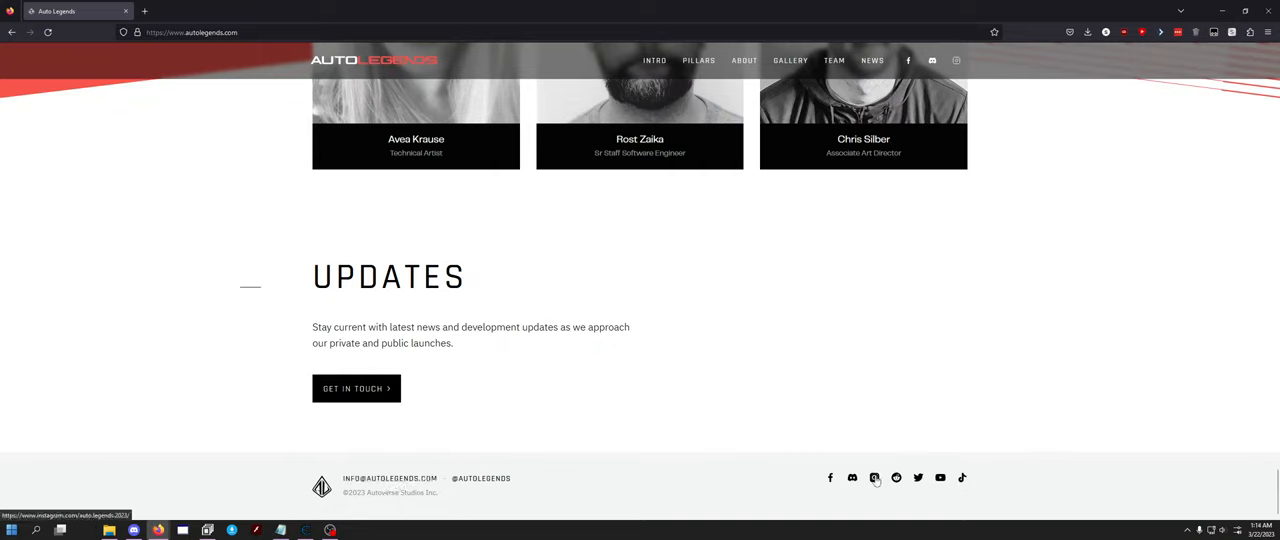
pyautogui.moveTo(770, 335)
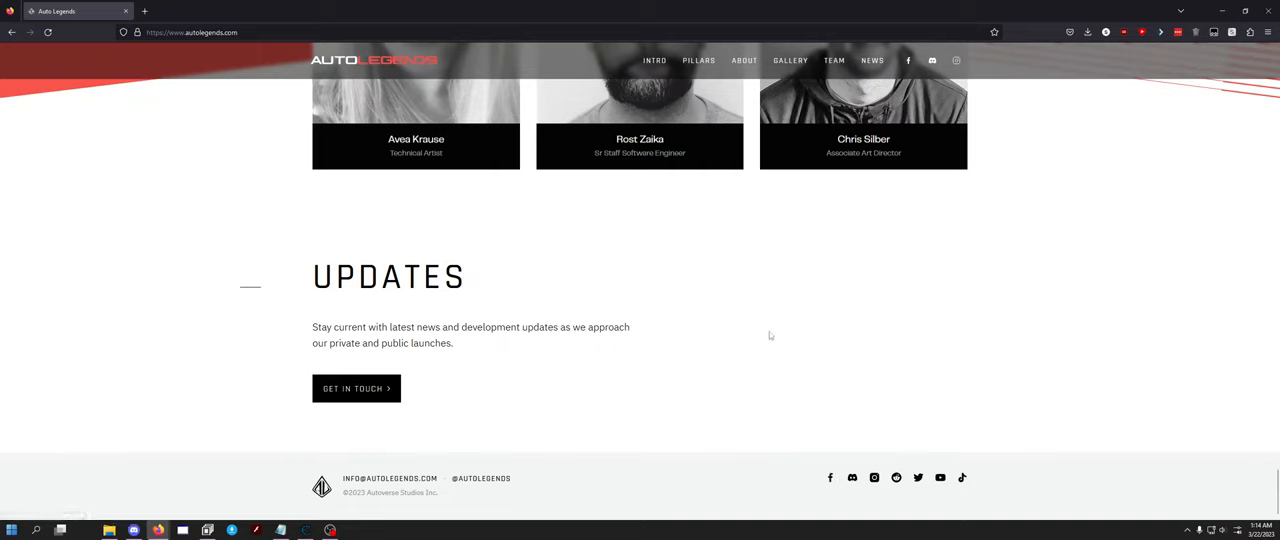
pyautogui.moveTo(146, 489)
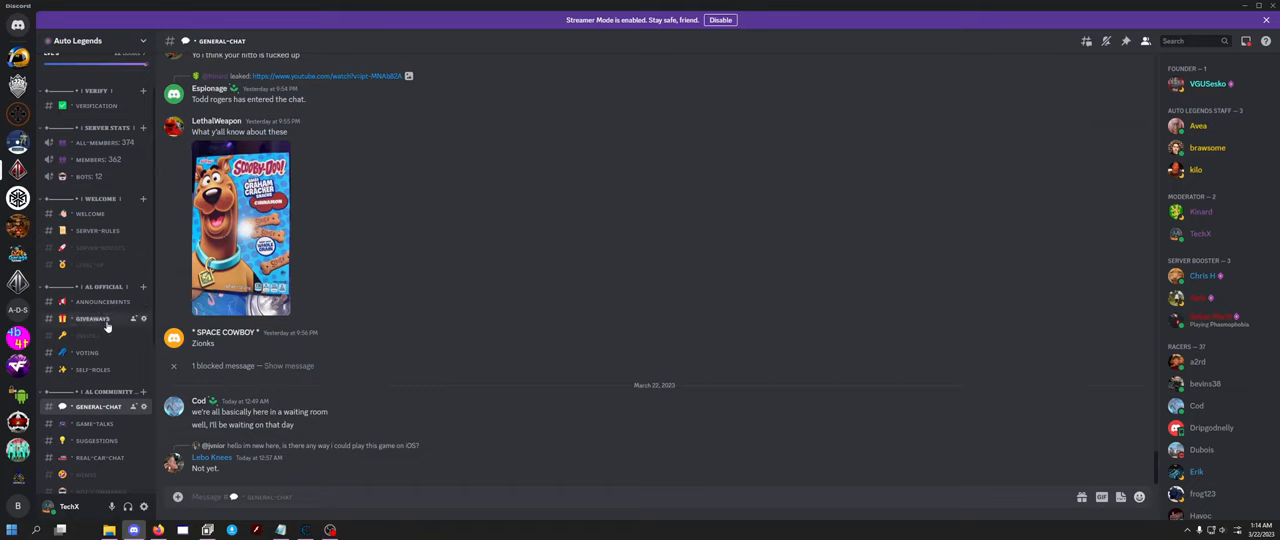
pyautogui.moveTo(475, 266)
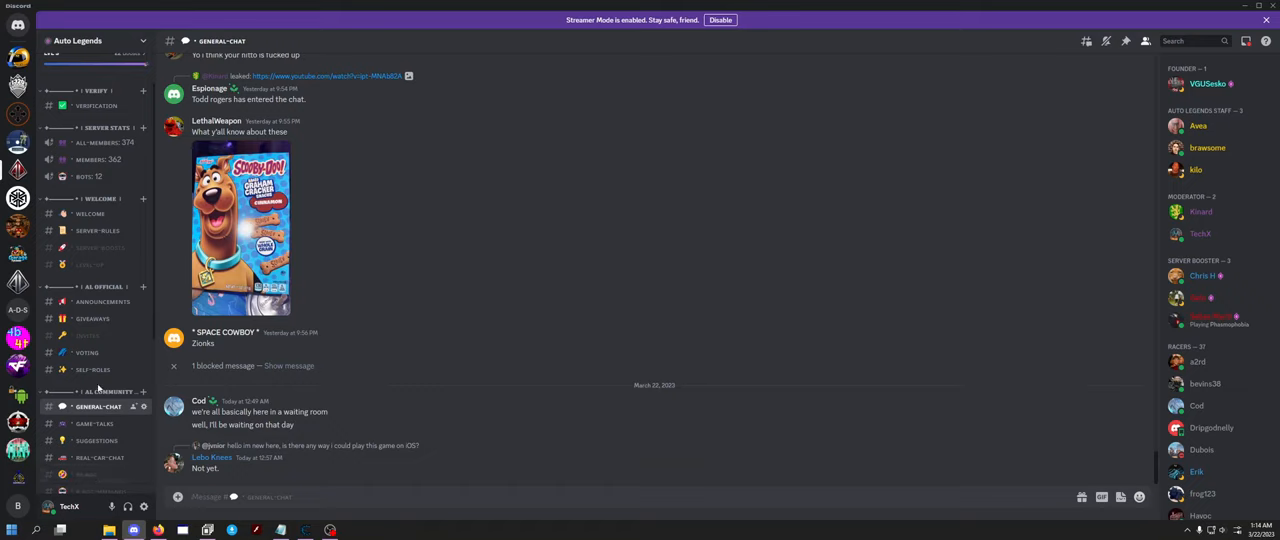
pyautogui.moveTo(680, 89)
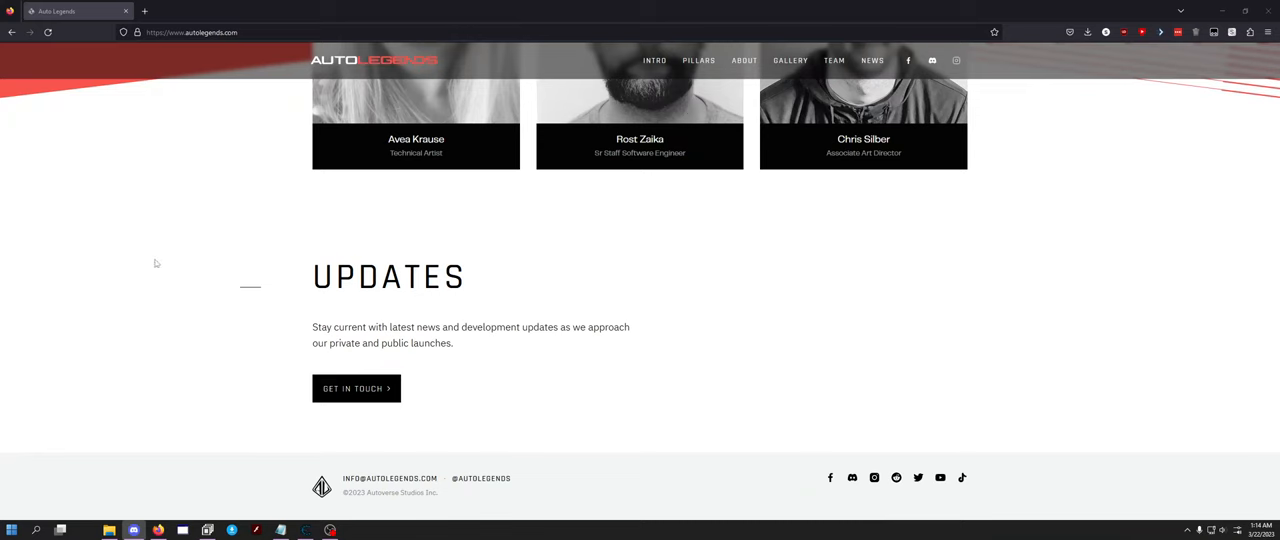
# - Scroll the Auto Legends page back up to the two-car hero banner
pyautogui.scroll(3)
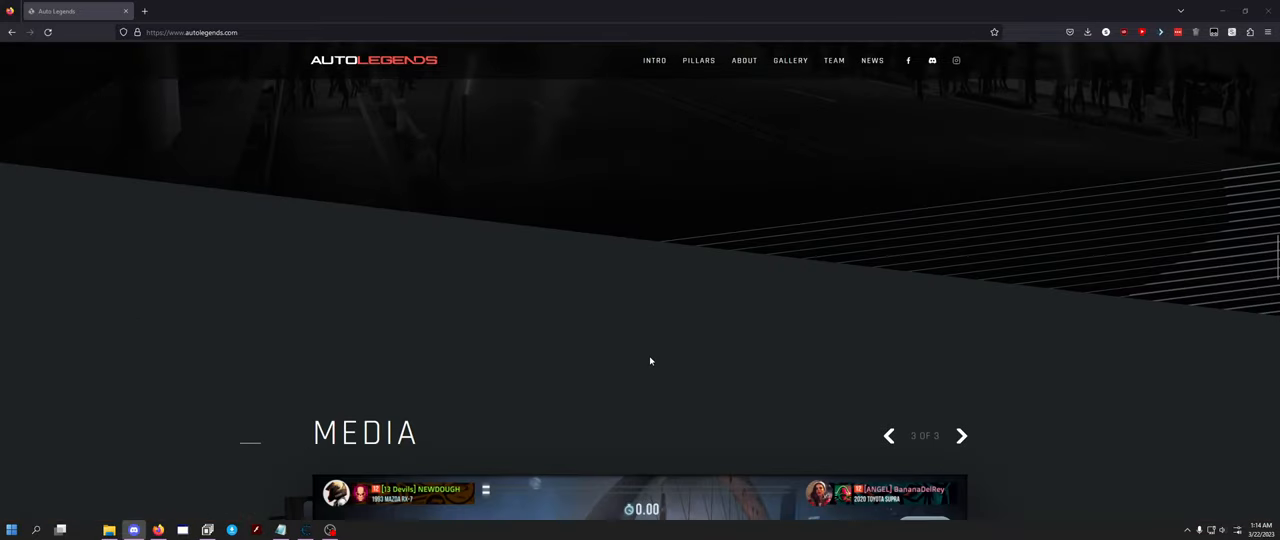
pyautogui.scroll(3)
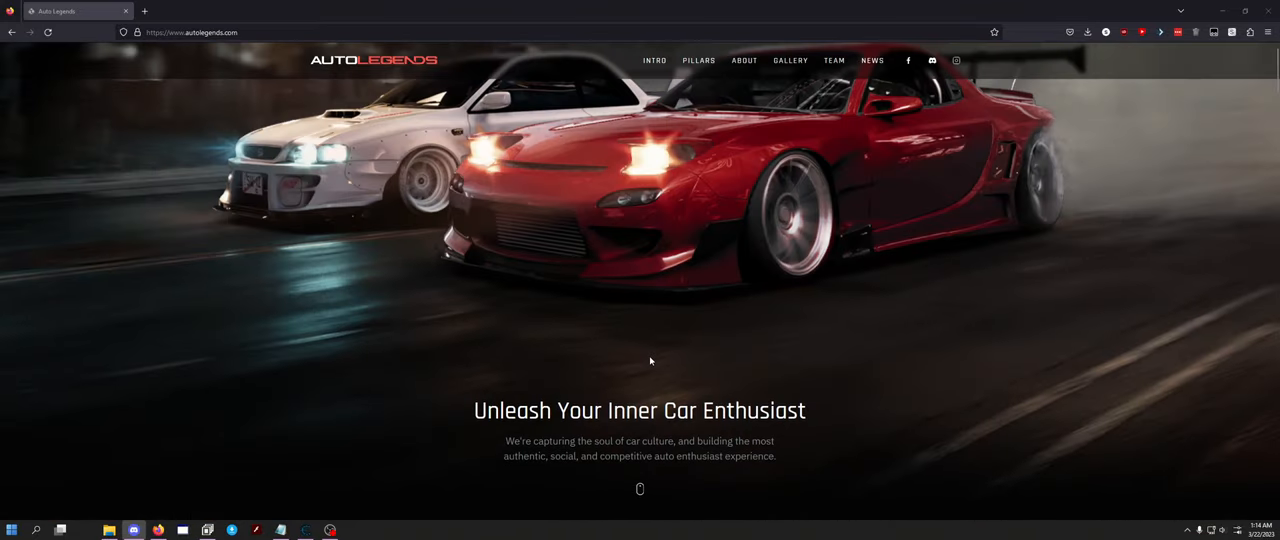